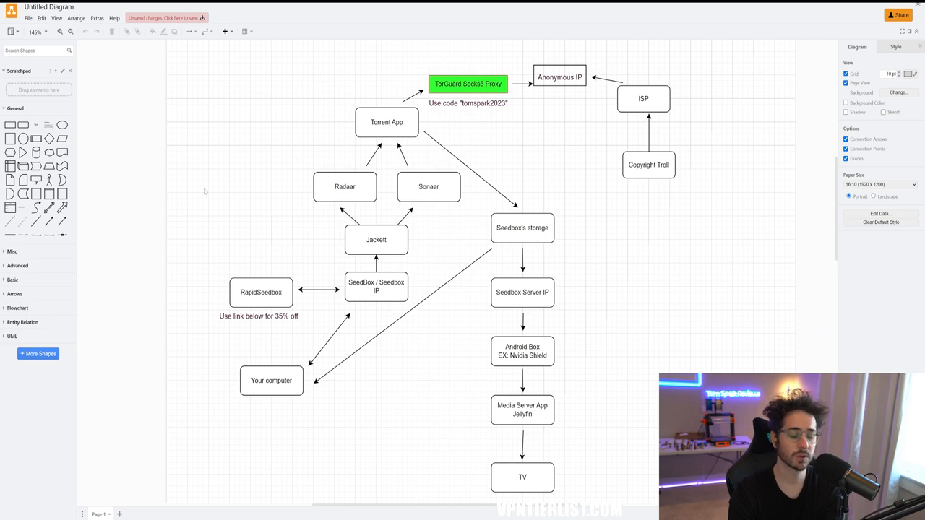
Highlight the Radarr, Sonarr and TorGuard Socks5 Proxy boxes in the seedbox diagram while explaining them
click(272, 381)
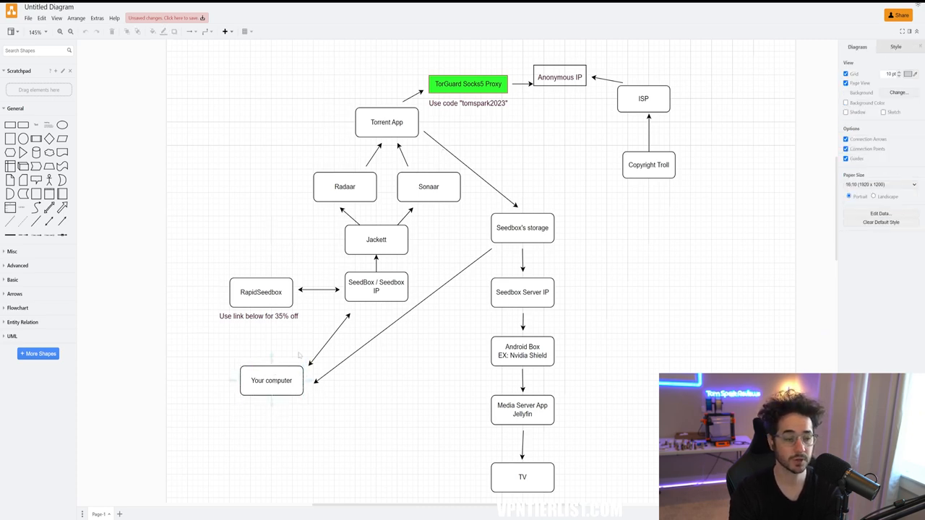
mouse_move(359, 396)
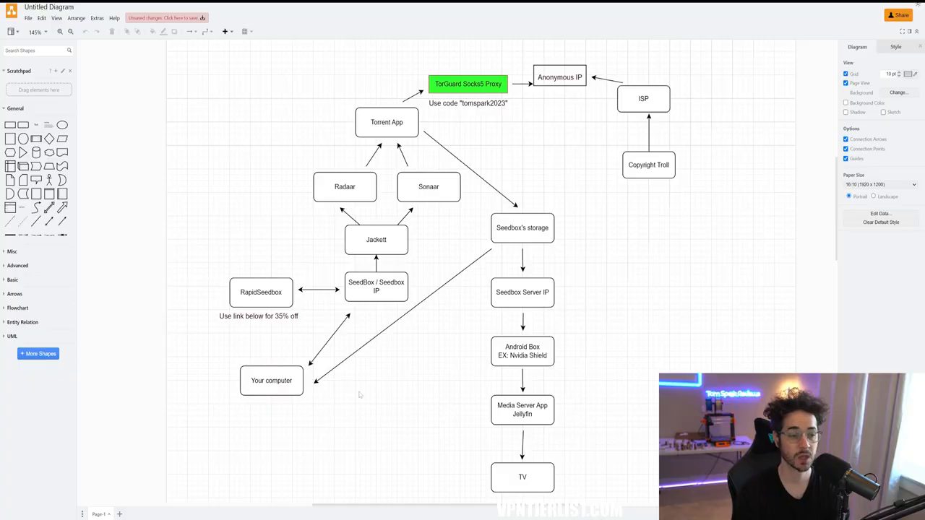
click(272, 381)
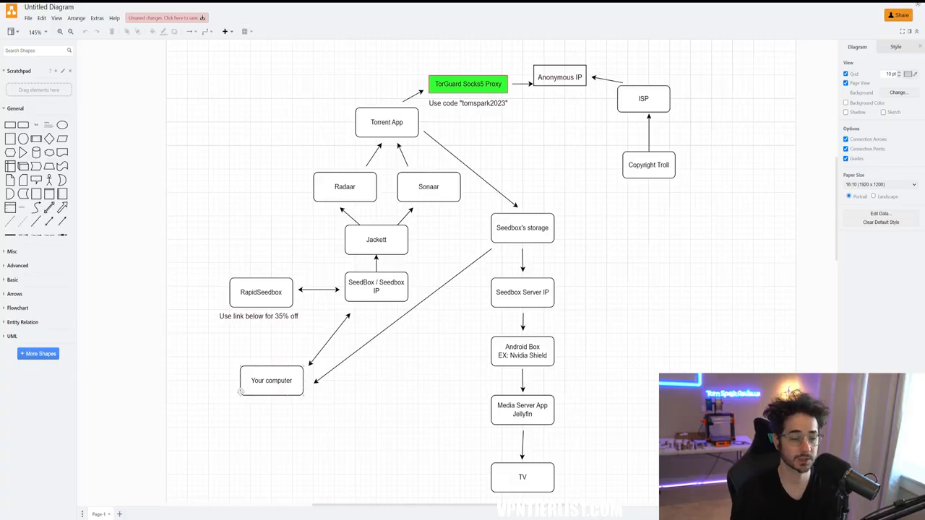
click(272, 382)
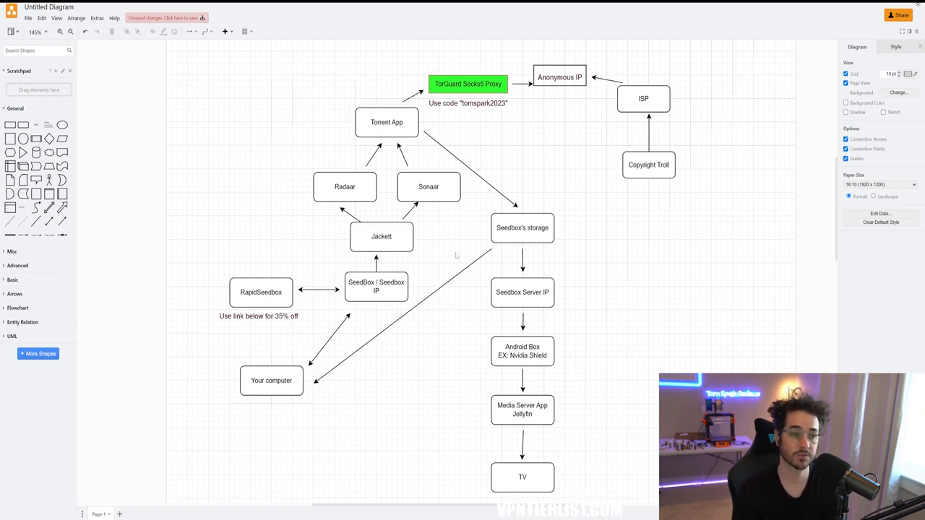
click(382, 237)
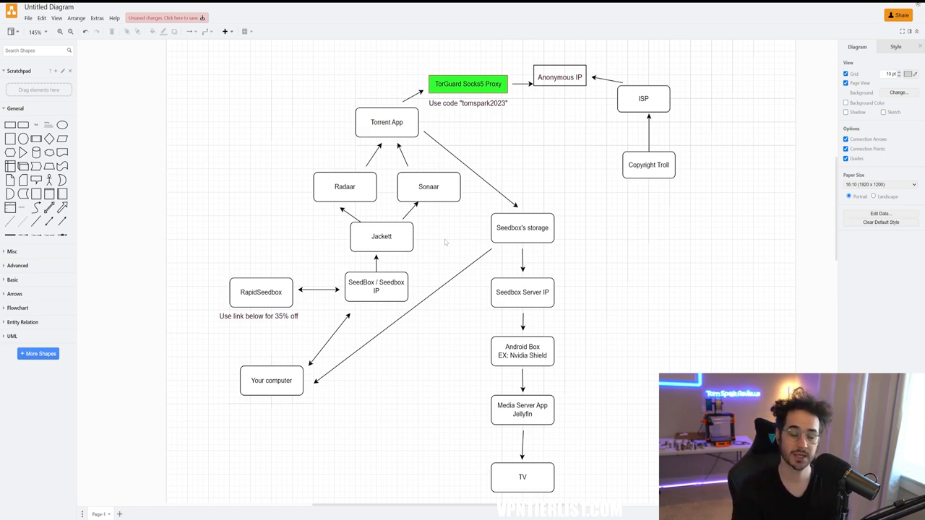
click(344, 186)
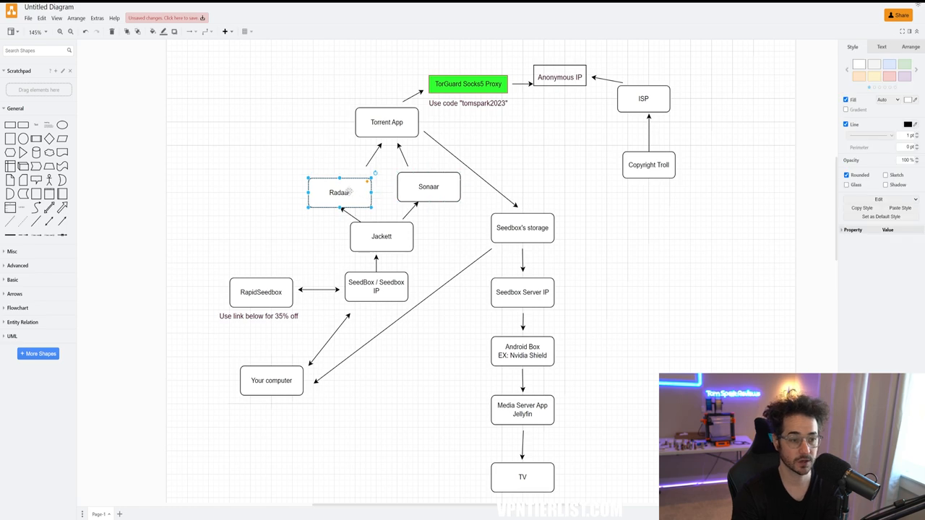
click(450, 243)
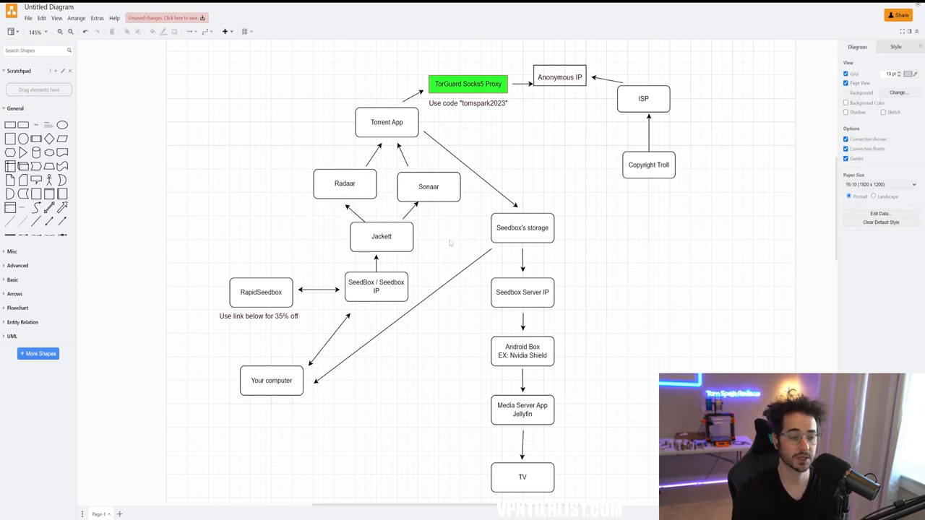
click(427, 187)
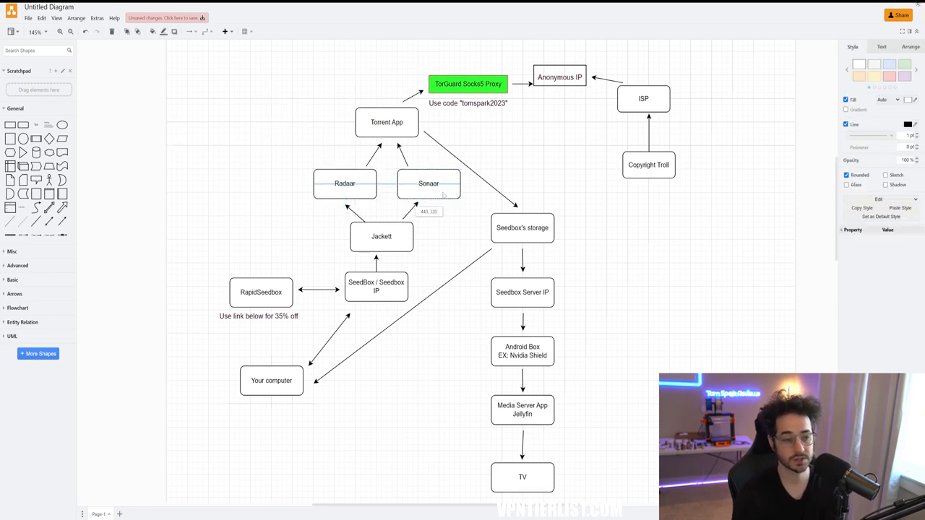
click(448, 258)
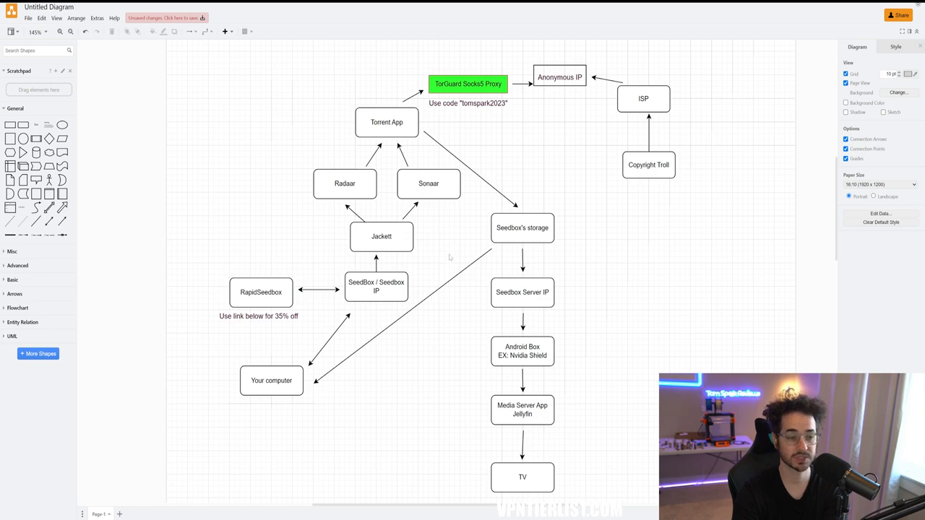
click(344, 183)
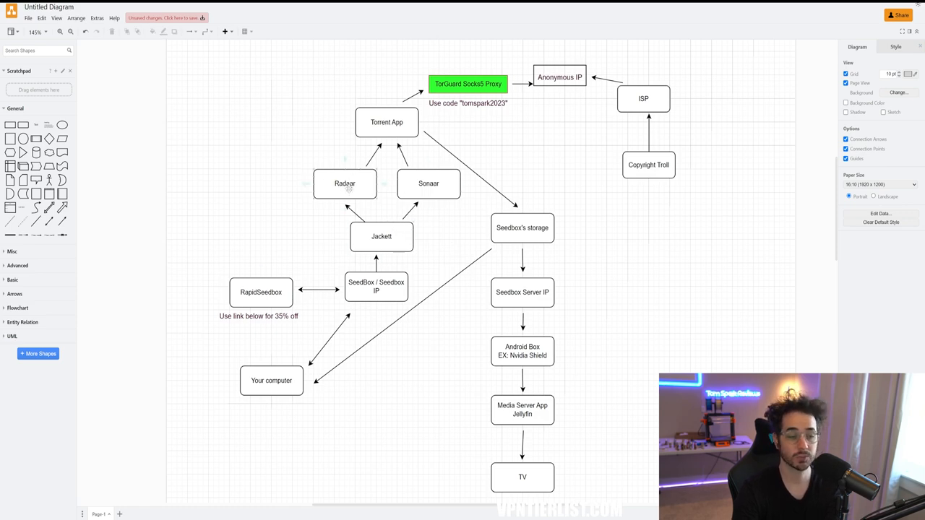
click(428, 182)
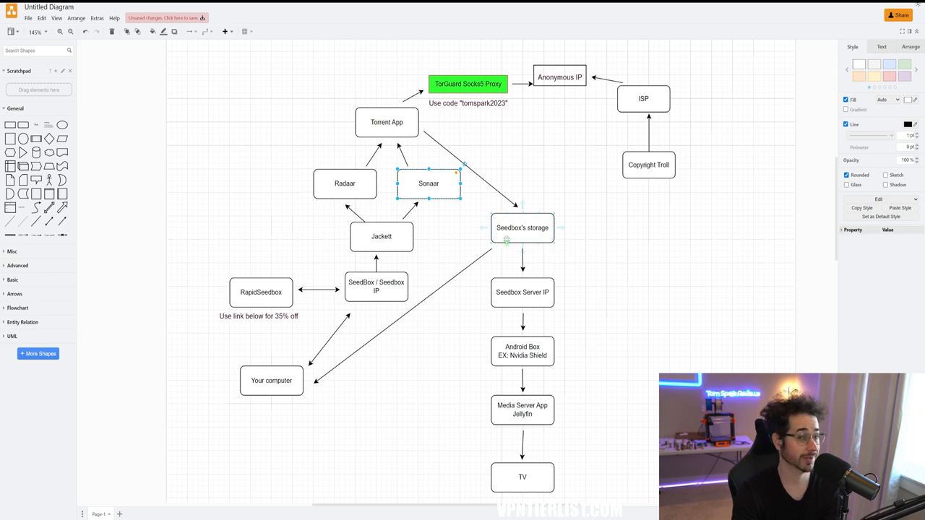
click(405, 128)
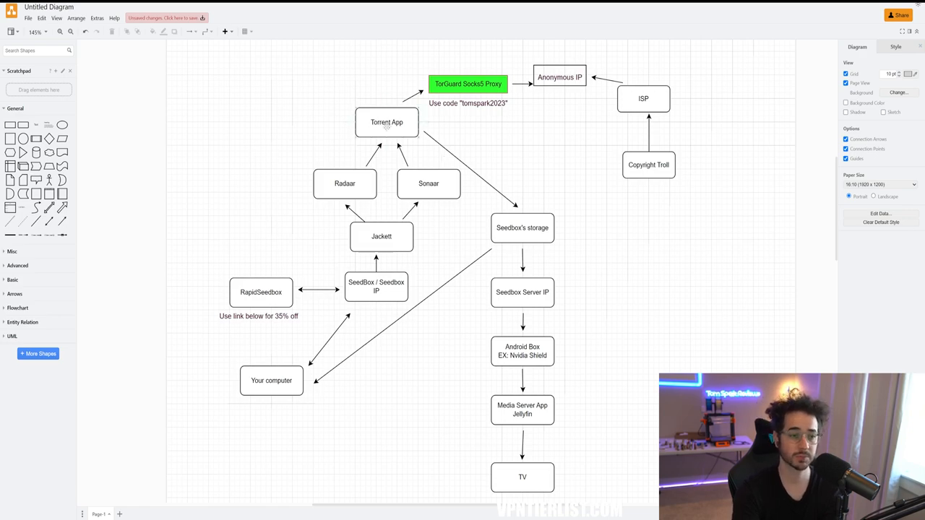
click(387, 122)
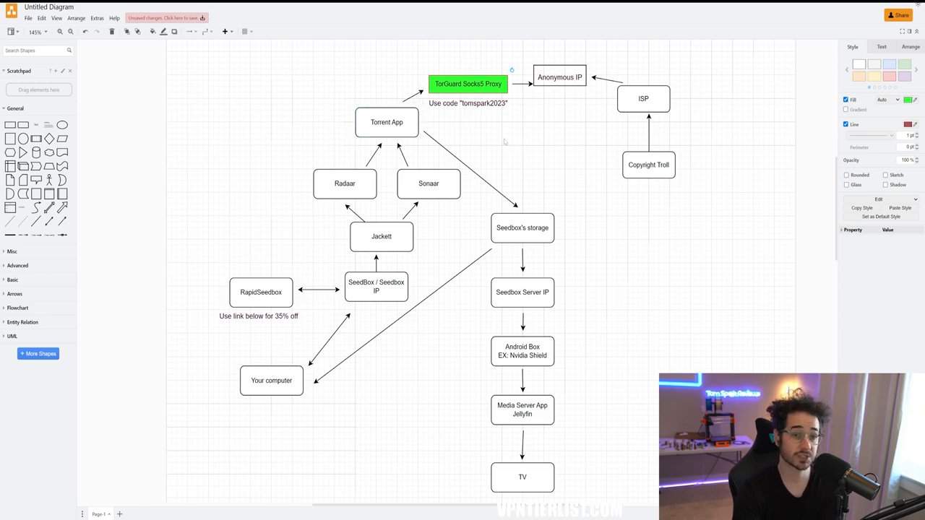
mouse_move(492, 135)
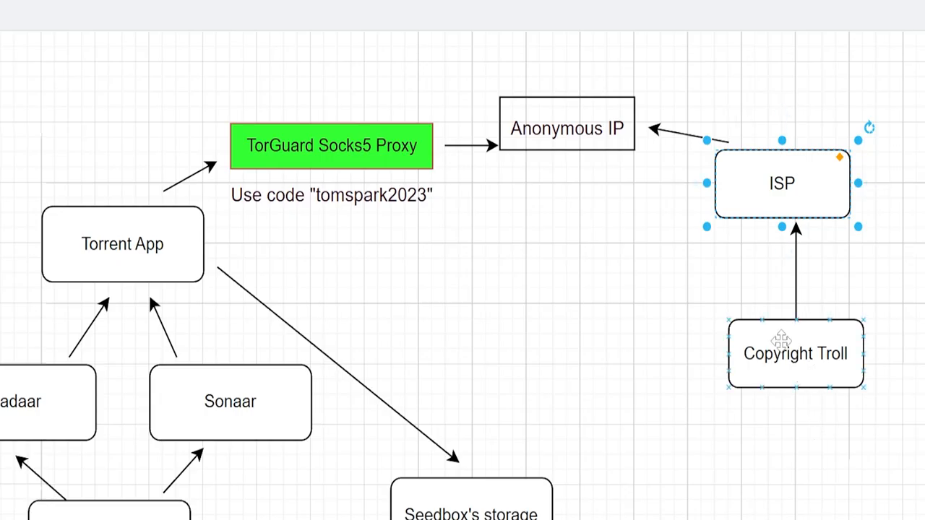
Highlight the Copyright Troll, Your computer and Seedbox's storage boxes in the diagram
click(796, 352)
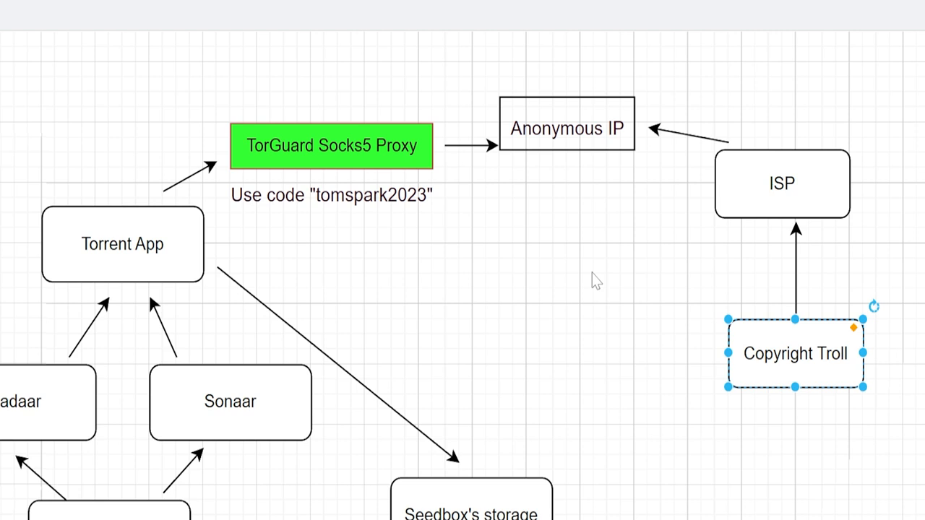
mouse_move(304, 136)
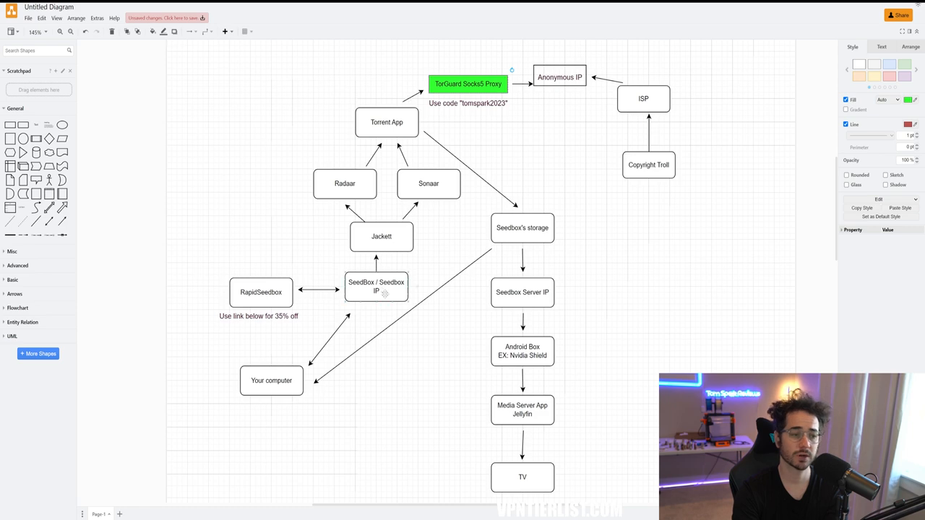
click(329, 42)
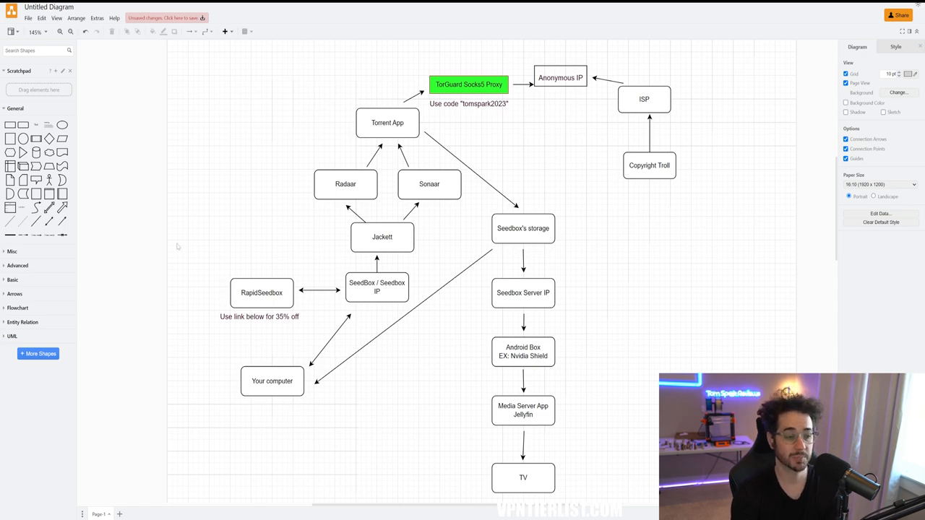
click(272, 382)
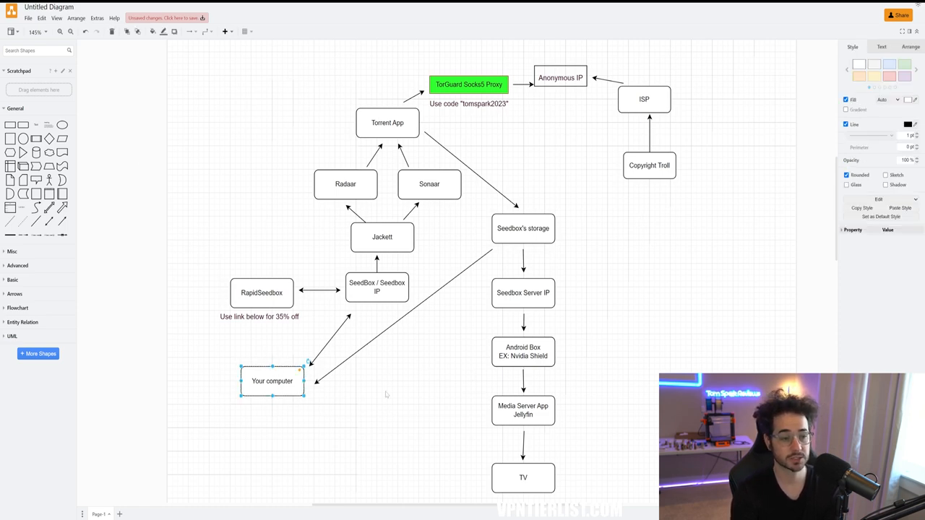
click(489, 384)
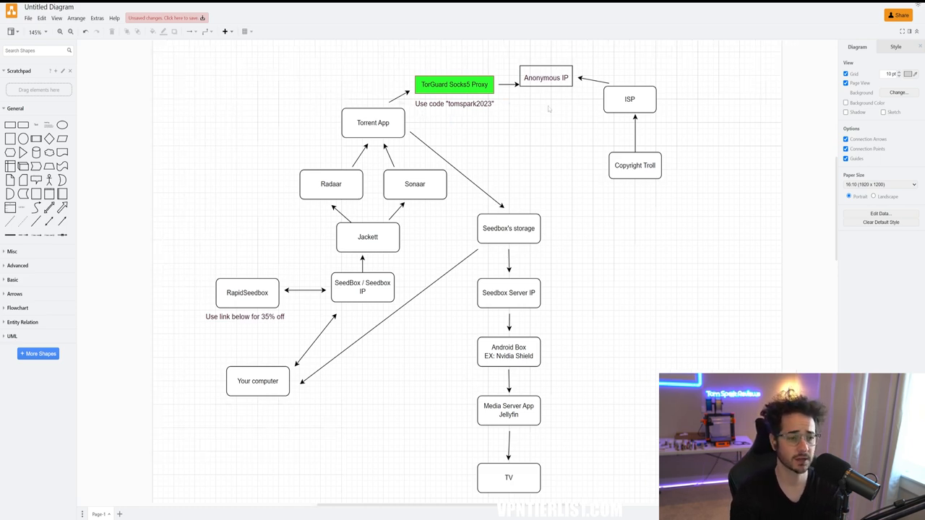
click(372, 122)
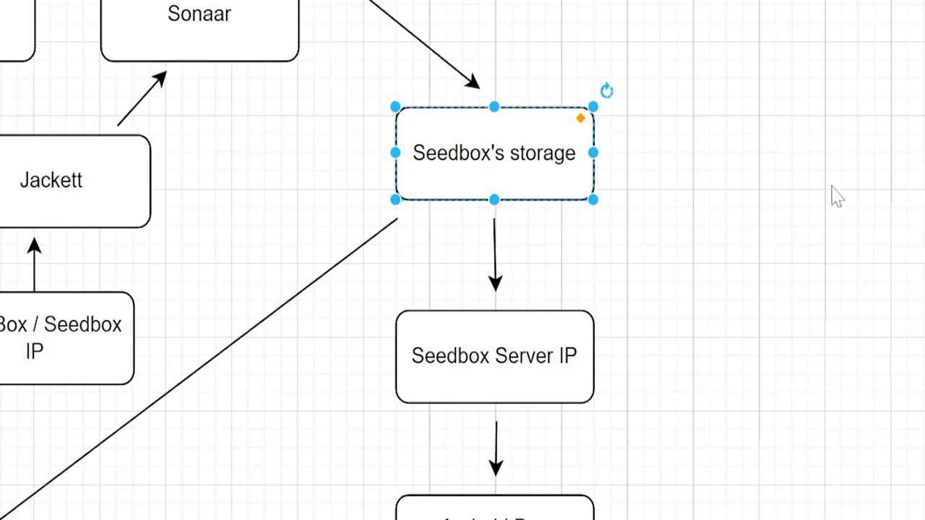
mouse_move(795, 162)
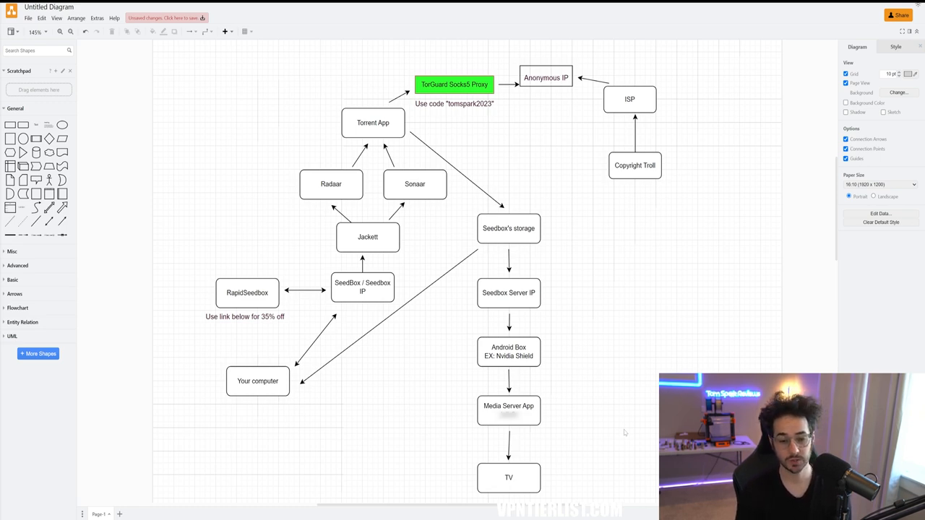
mouse_move(564, 347)
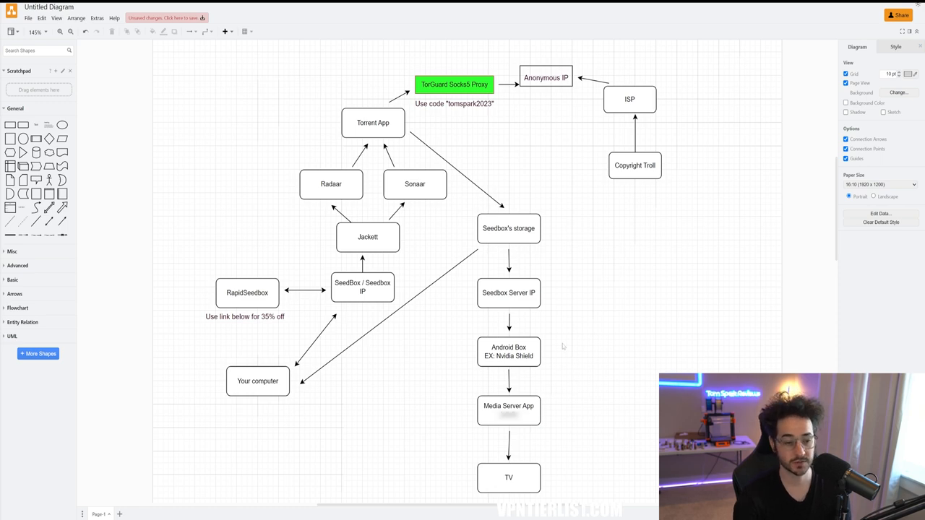
click(509, 352)
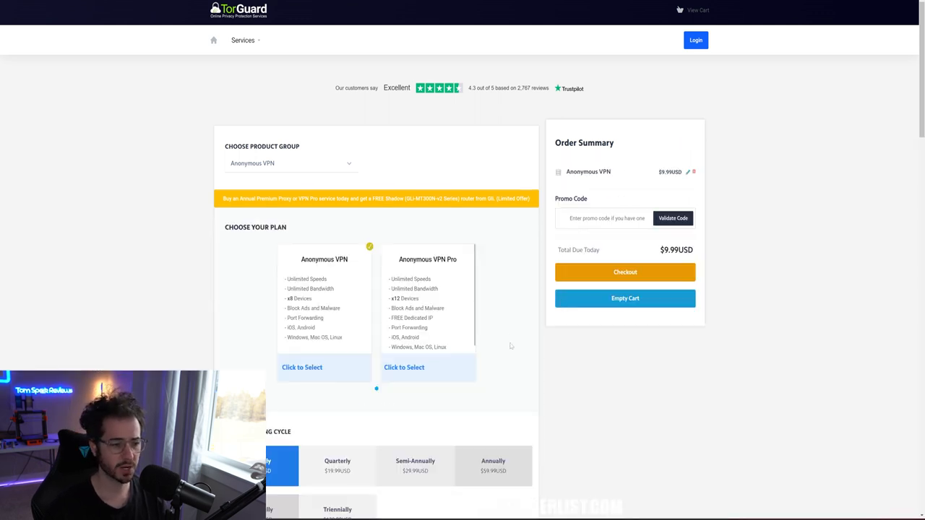
click(673, 218)
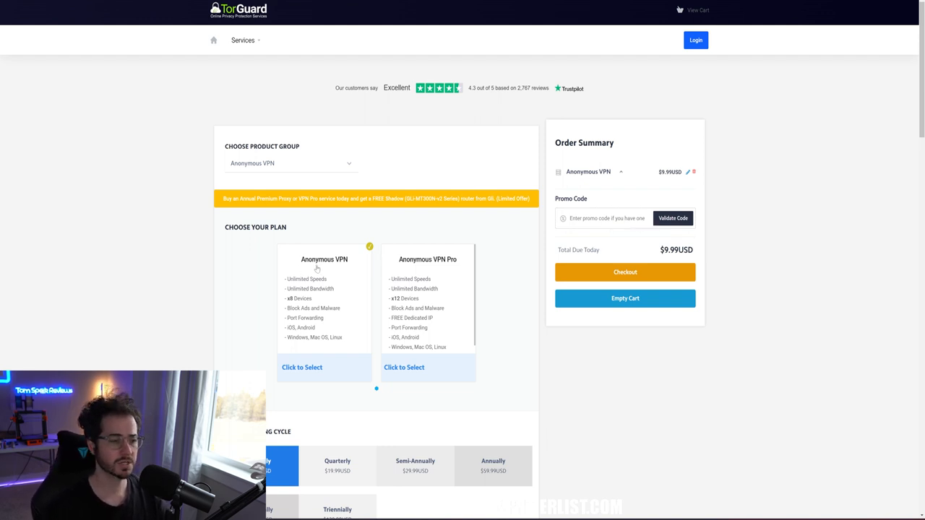
Apply the tomspark2023 promo code to the TorGuard Anonymous VPN order
scroll(down, 3)
text(tomspark2023)
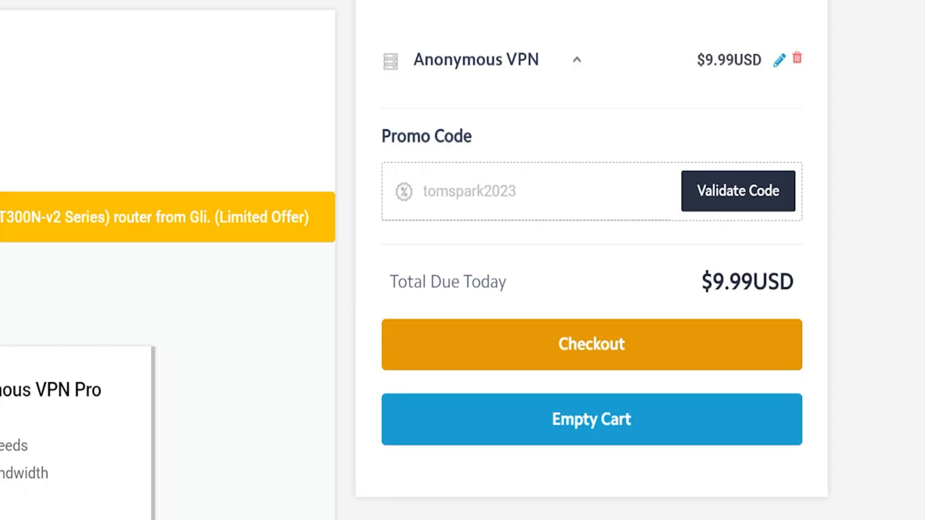
click(737, 191)
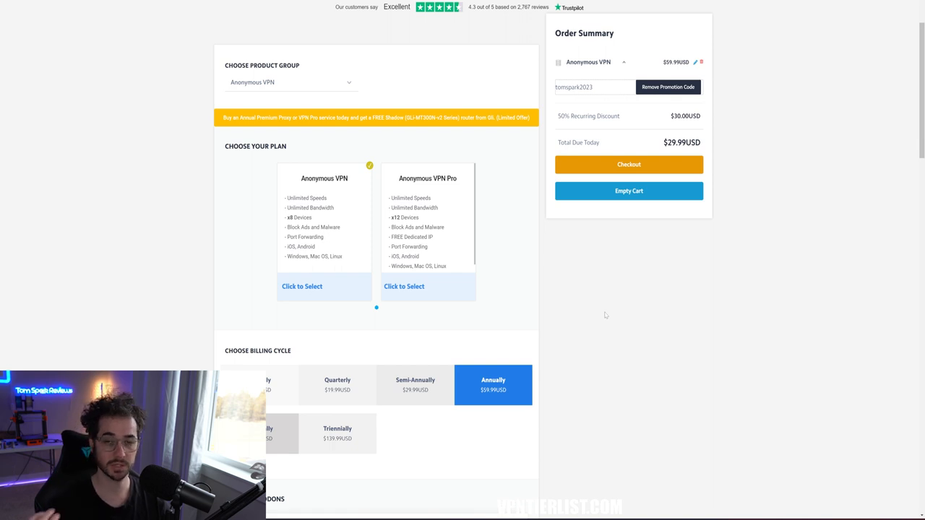
mouse_move(547, 255)
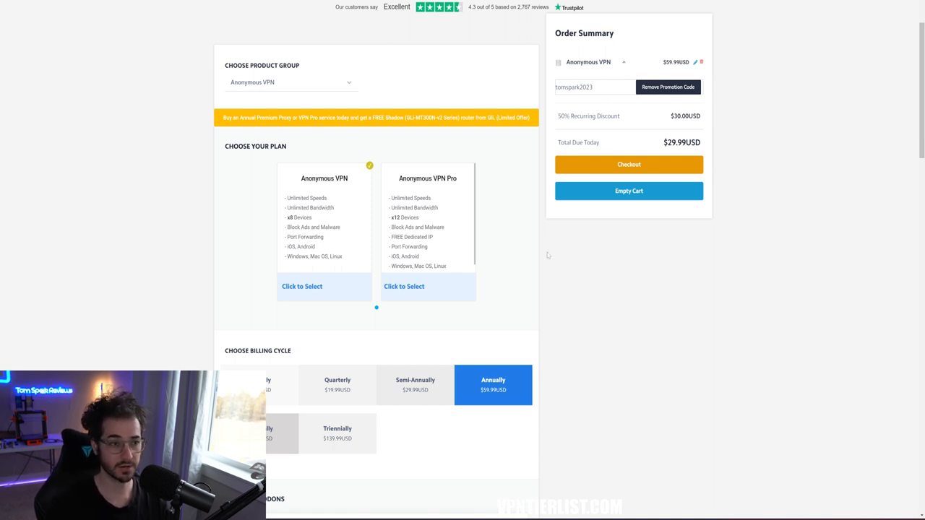
mouse_move(543, 257)
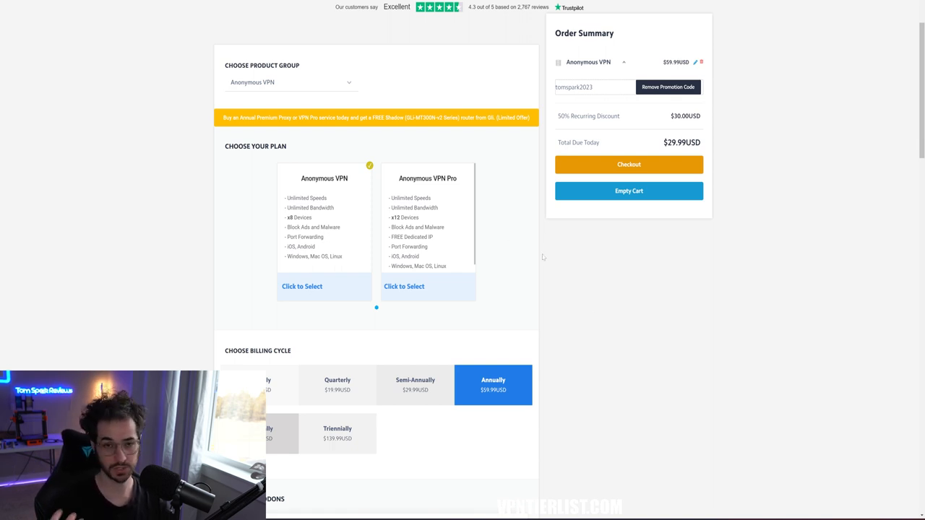
mouse_move(686, 250)
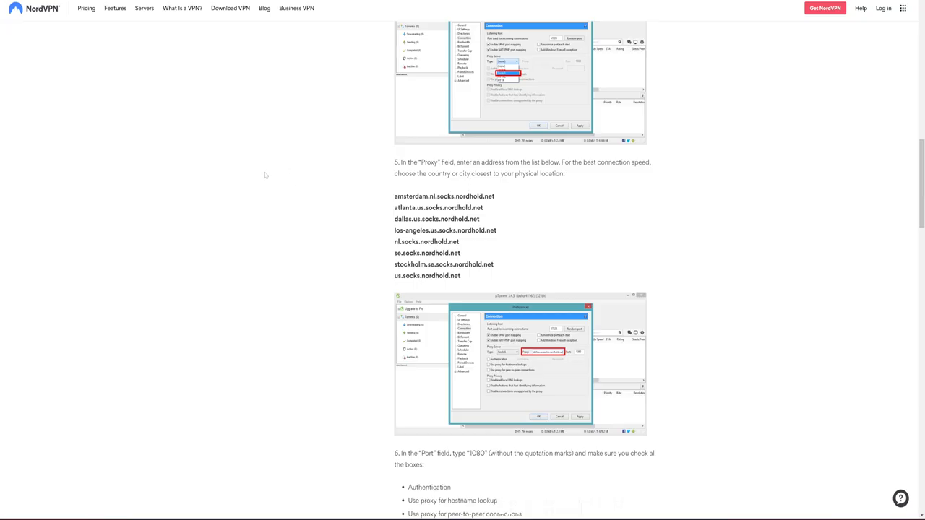
mouse_move(480, 278)
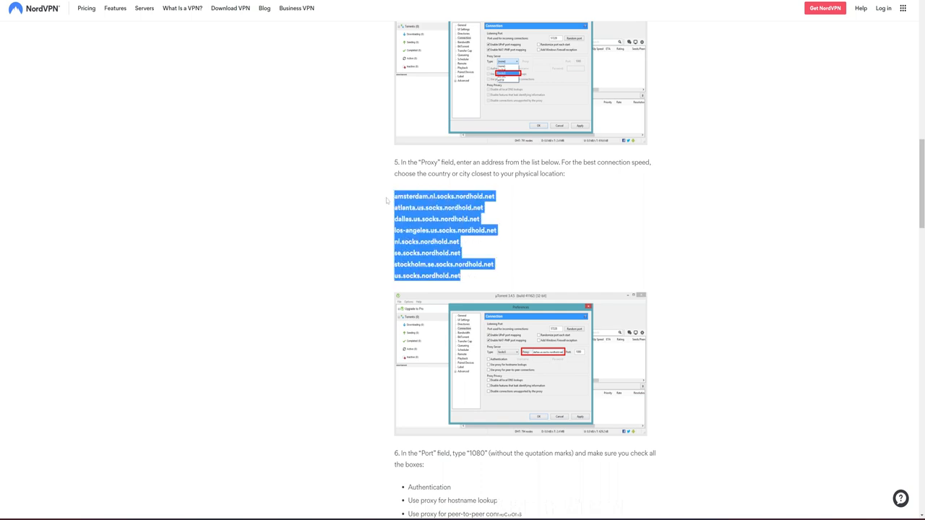
mouse_move(488, 280)
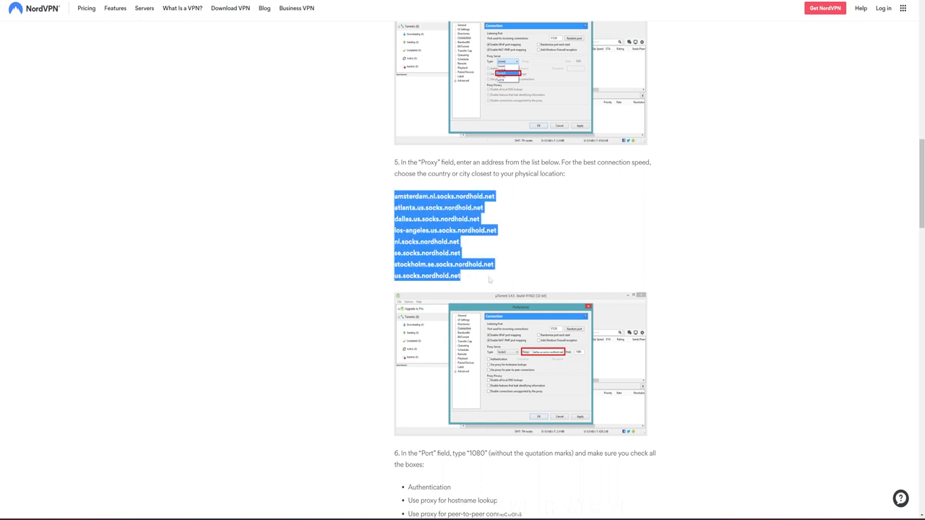
mouse_move(484, 283)
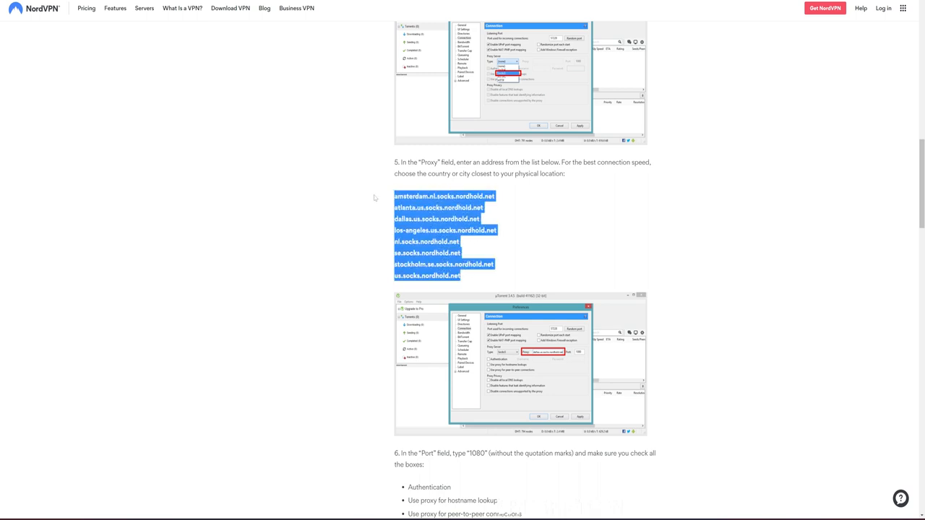
mouse_move(483, 280)
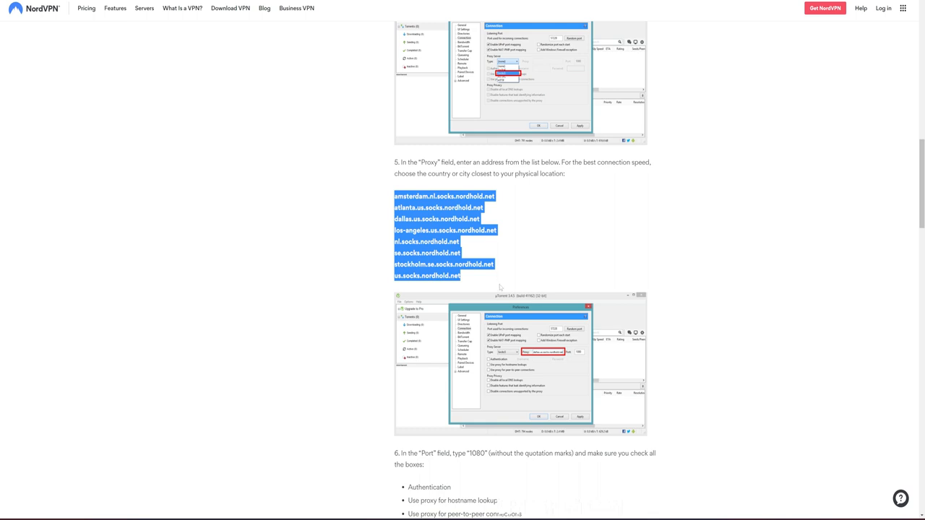
mouse_move(486, 280)
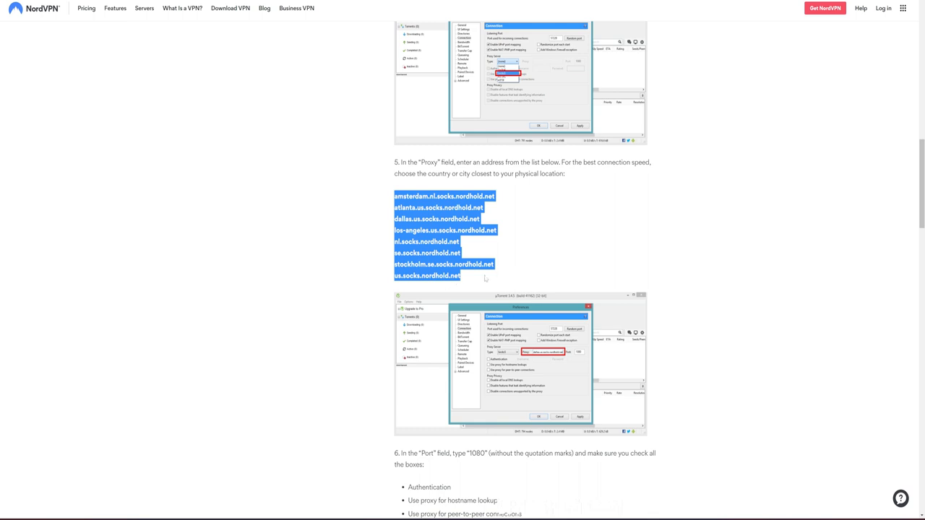
mouse_move(506, 289)
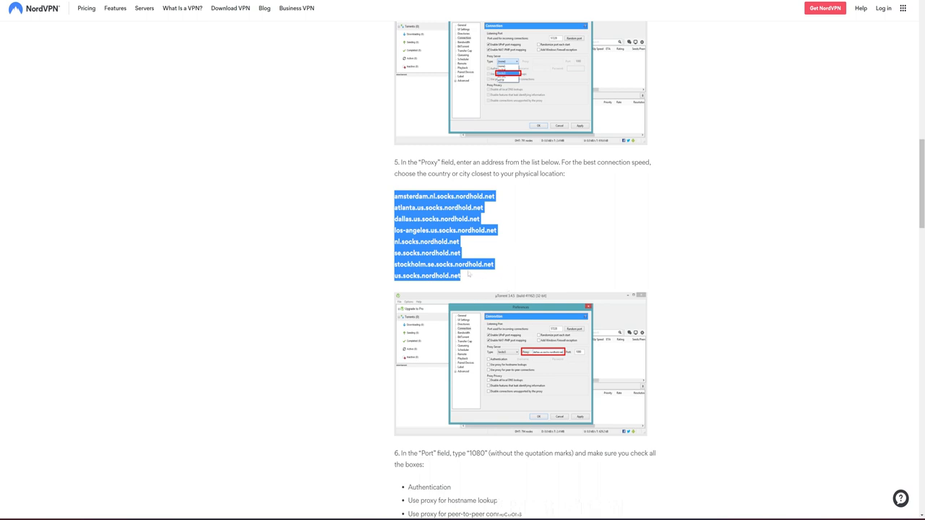
mouse_move(512, 266)
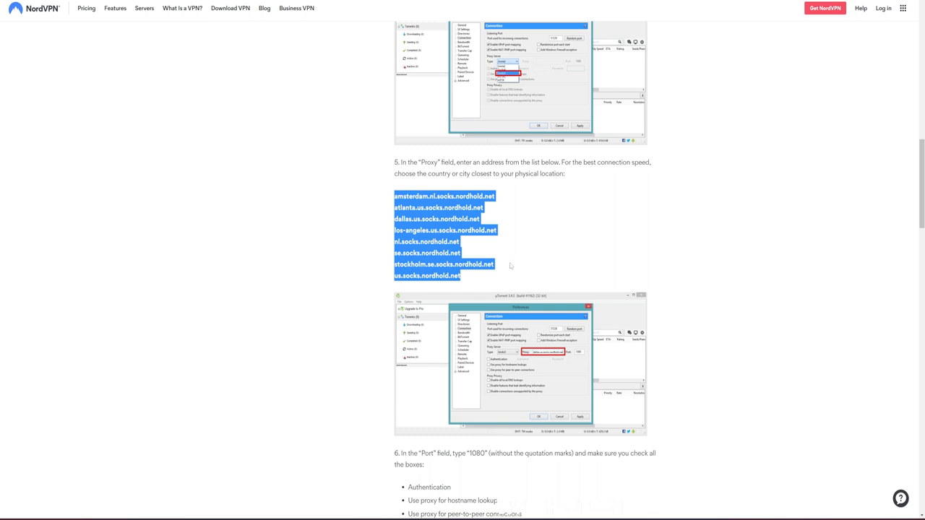
mouse_move(263, 137)
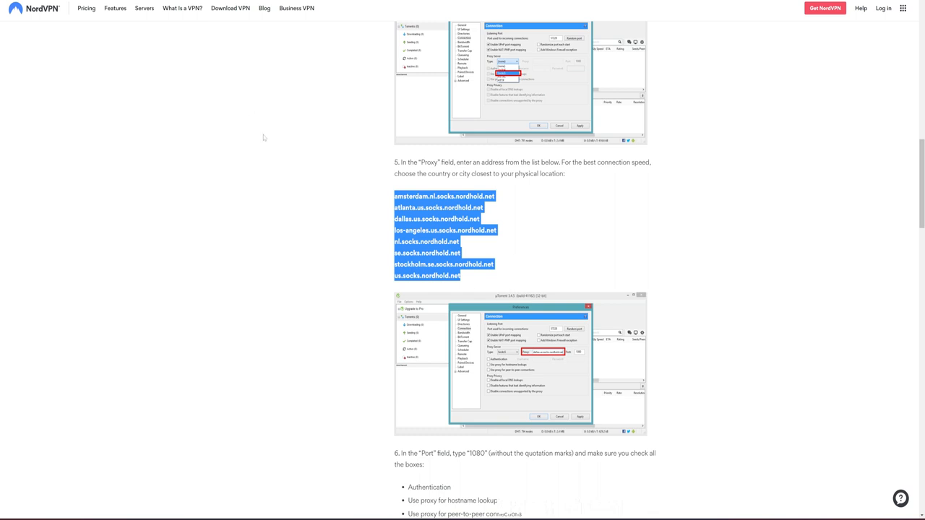
mouse_move(489, 217)
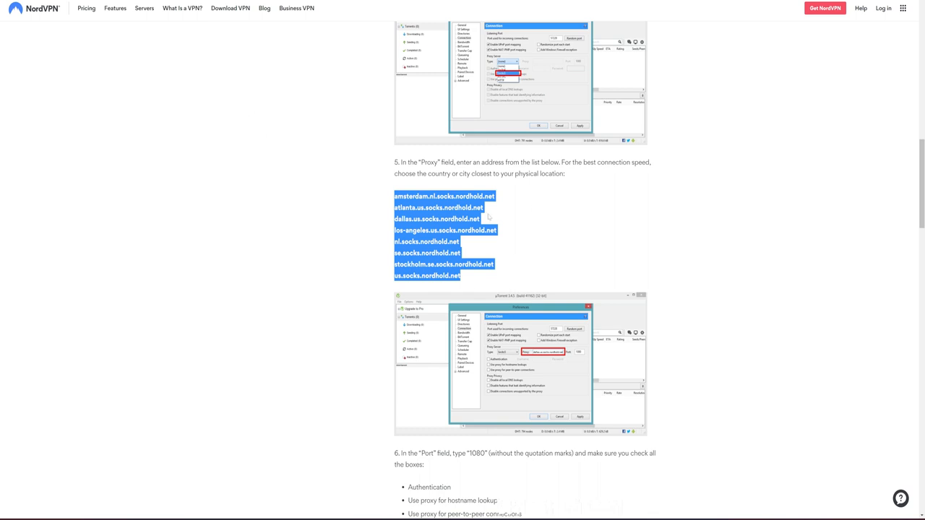
mouse_move(480, 287)
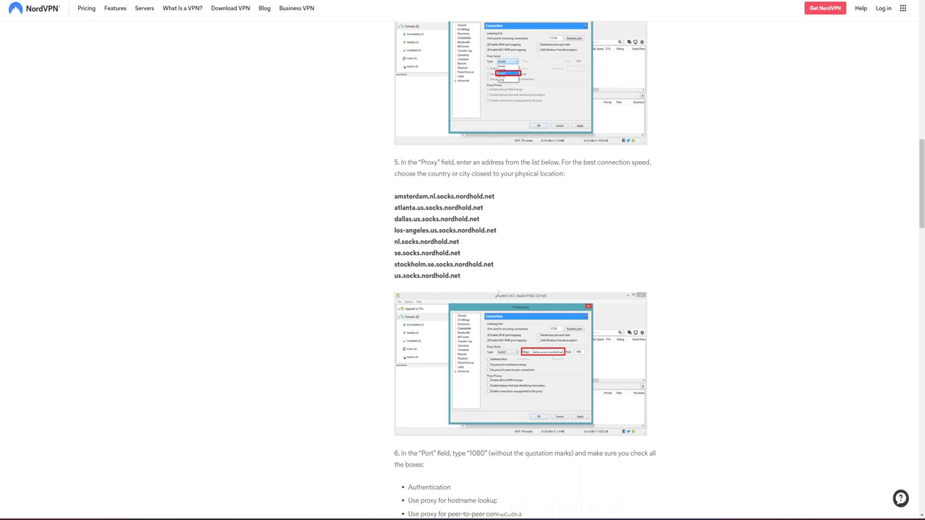
mouse_move(499, 293)
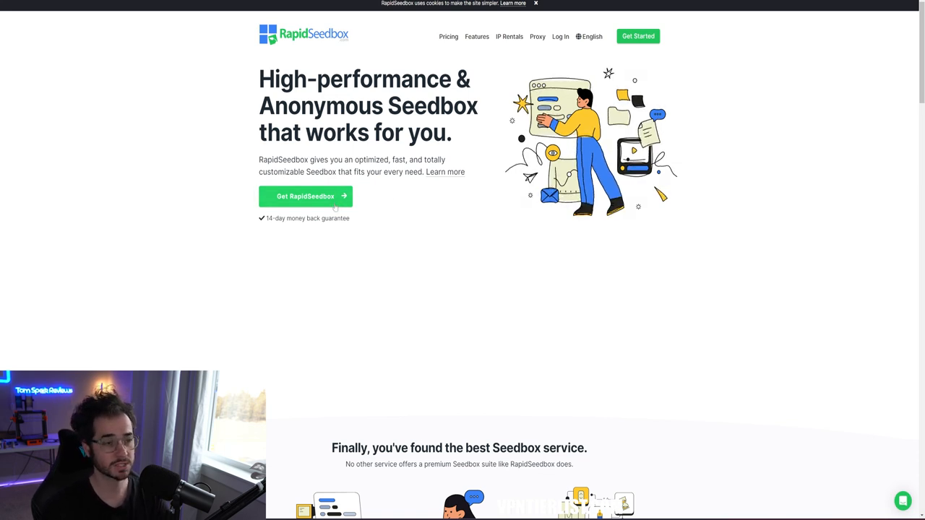
Scroll to the RapidSeedbox Premium pricing section with the Rapid plan
scroll(down, 3)
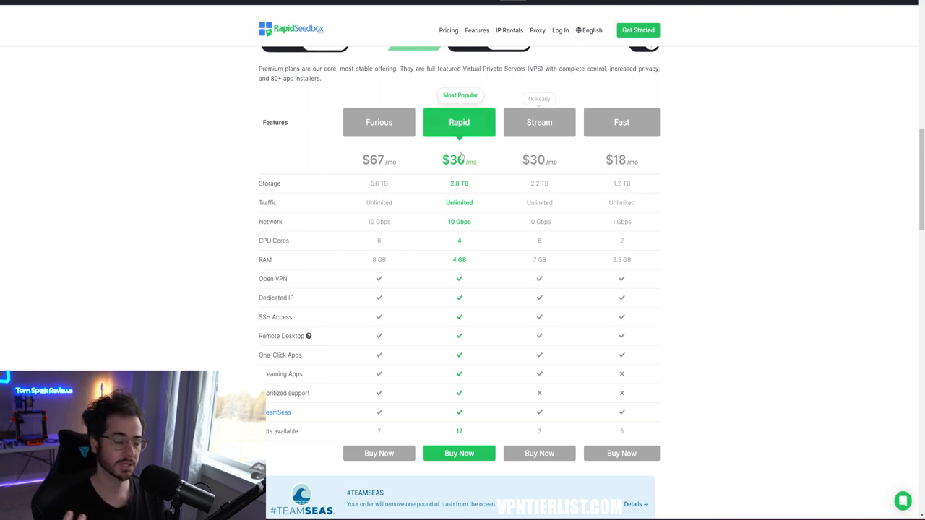
mouse_move(517, 182)
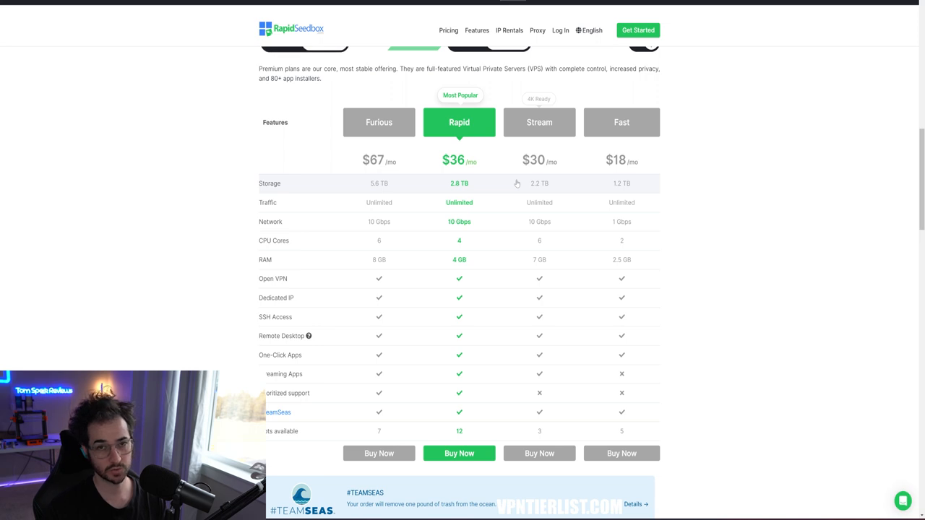
mouse_move(470, 197)
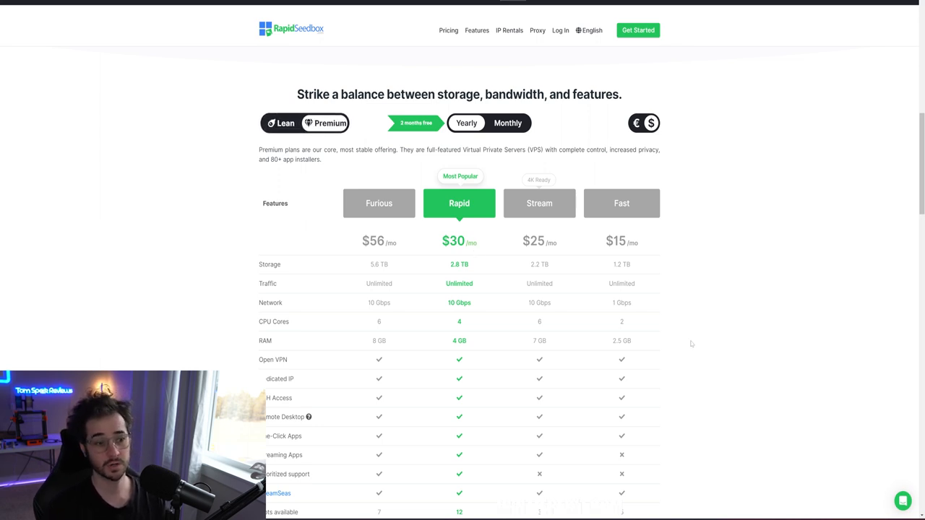
mouse_move(475, 418)
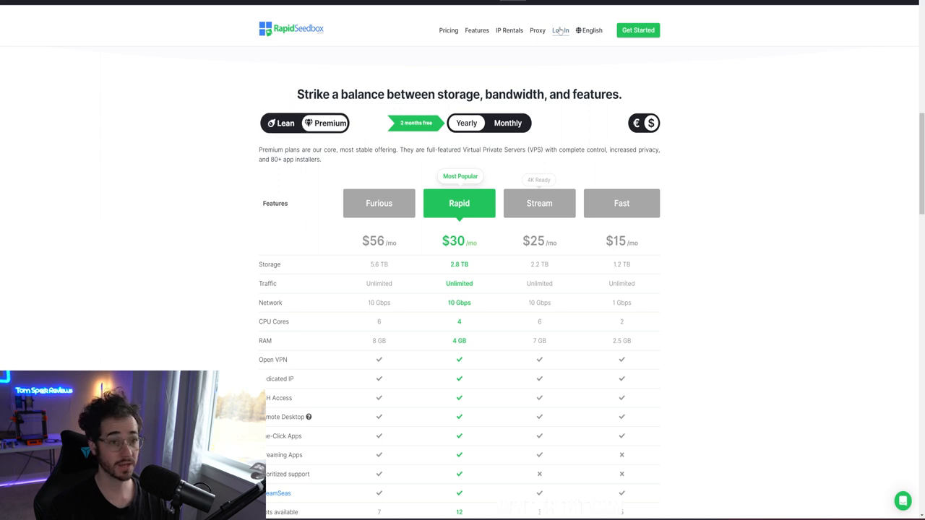
Log into the RapidSeedbox Client Area and go to the One-Click Apps section
click(561, 30)
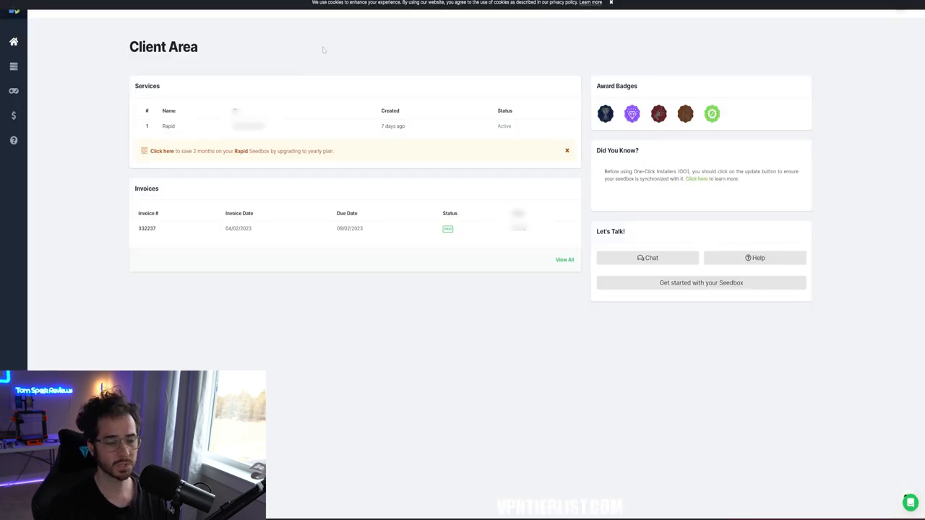
click(33, 68)
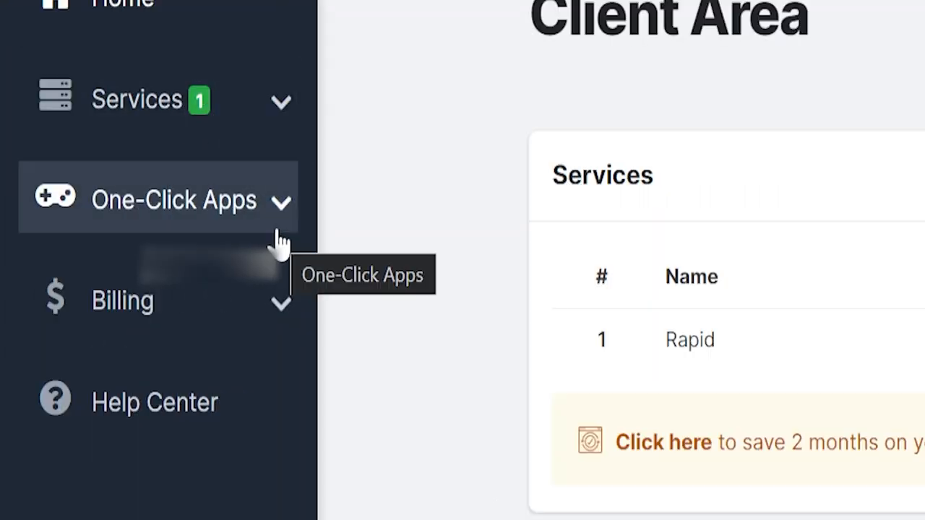
click(173, 200)
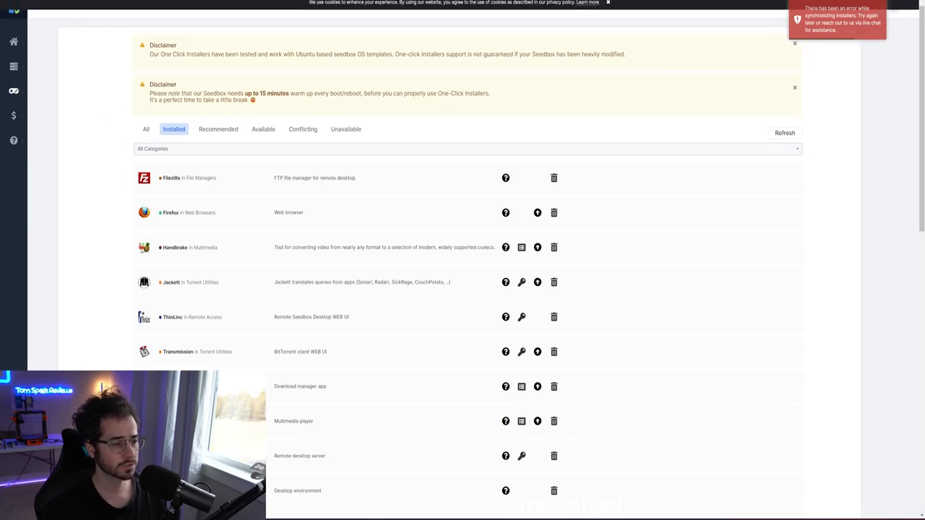
Scroll through the installed one-click apps to Radarr and reveal its login credentials
scroll(down, 3)
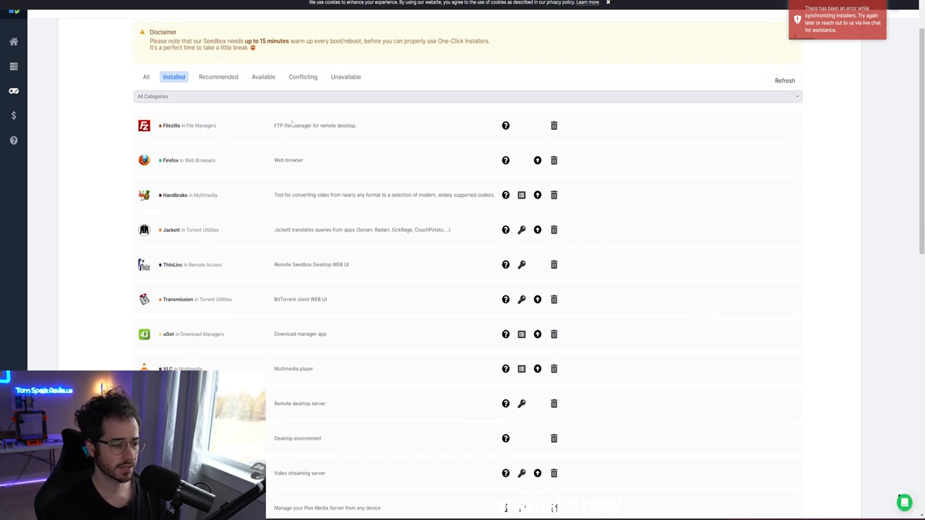
scroll(down, 3)
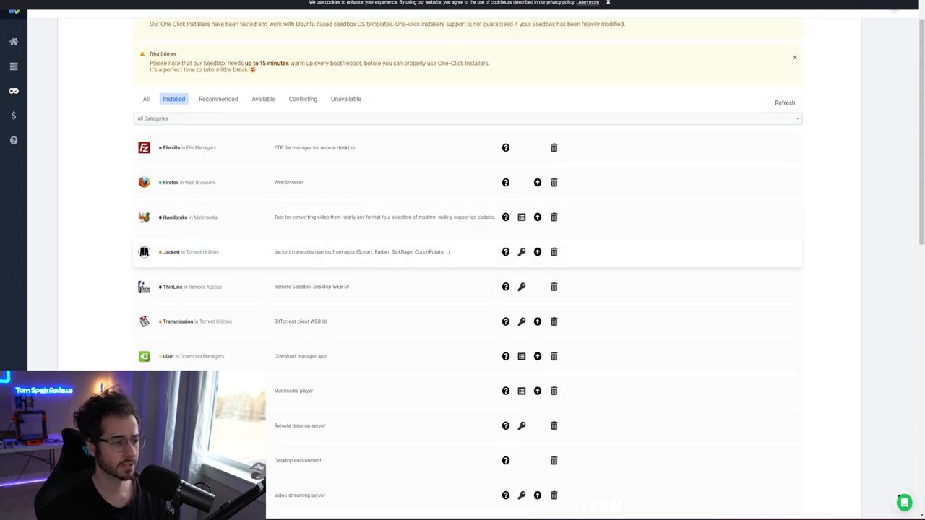
scroll(down, 3)
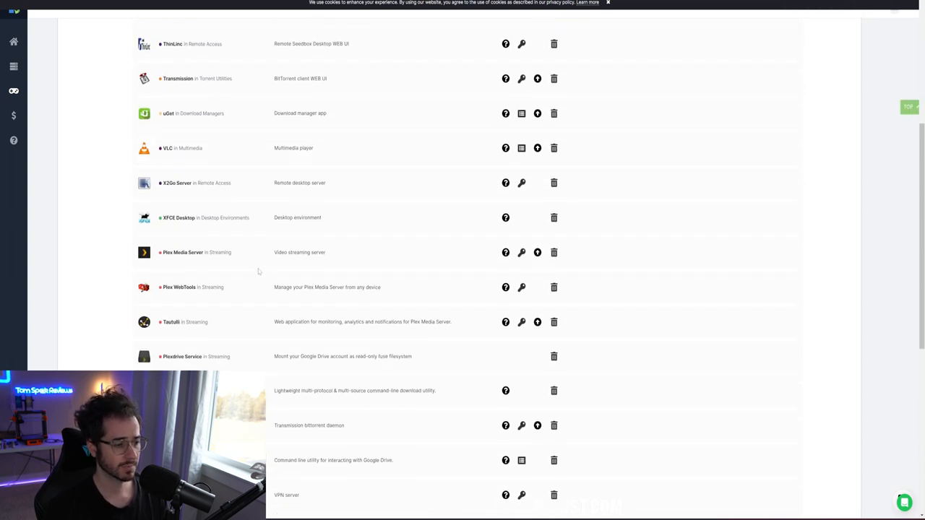
scroll(down, 3)
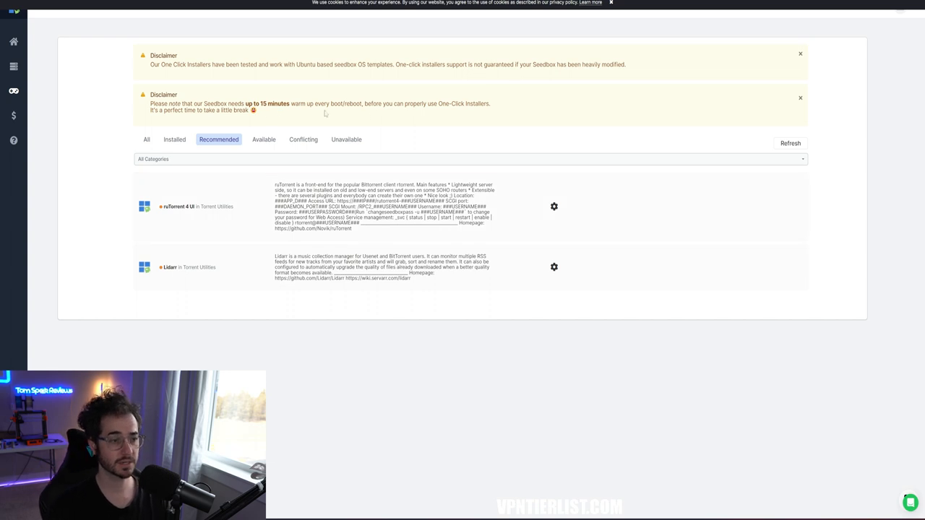
mouse_move(511, 139)
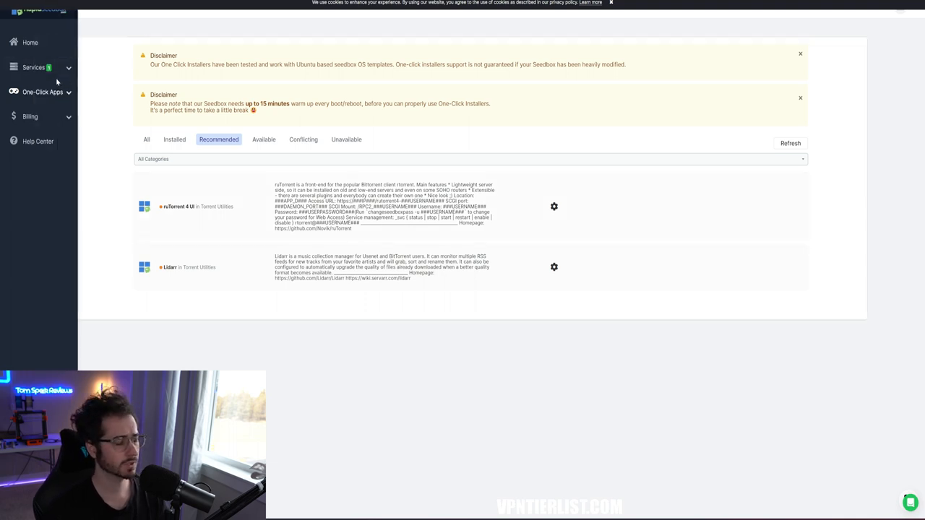
scroll(down, 3)
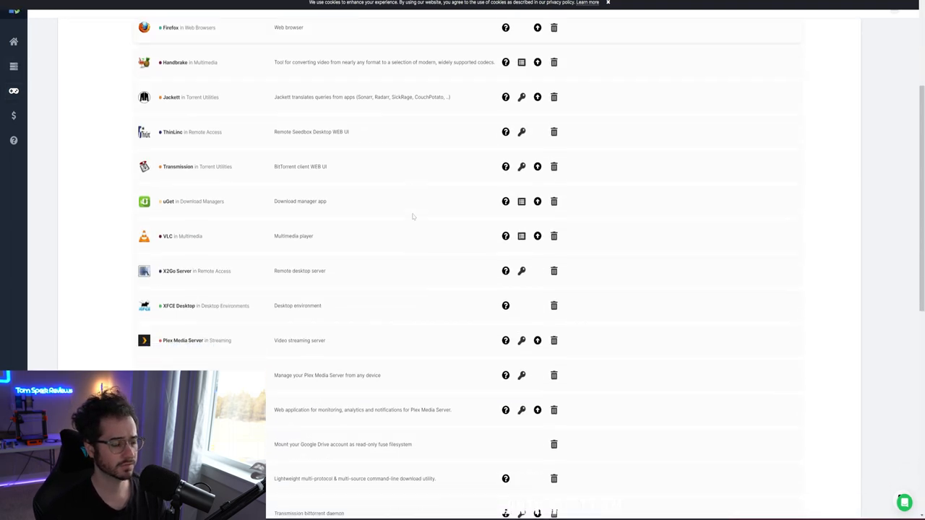
scroll(down, 3)
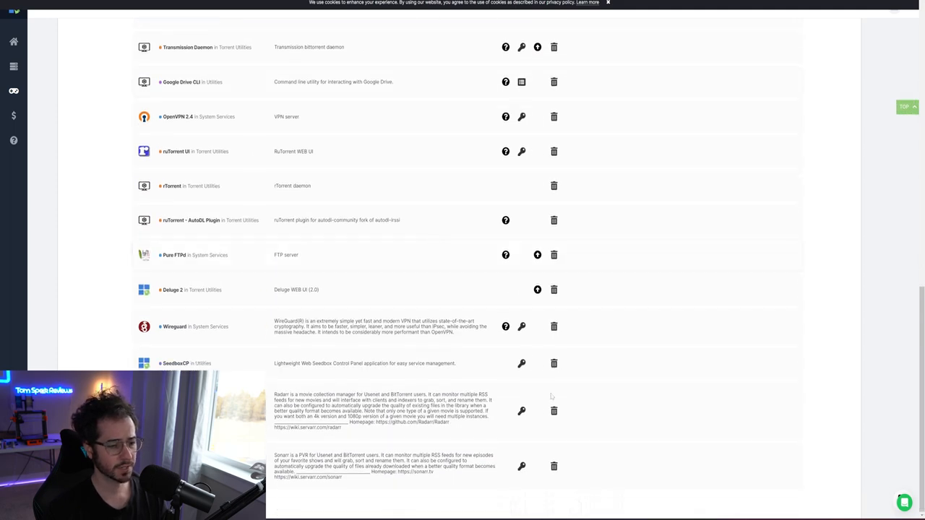
mouse_move(520, 410)
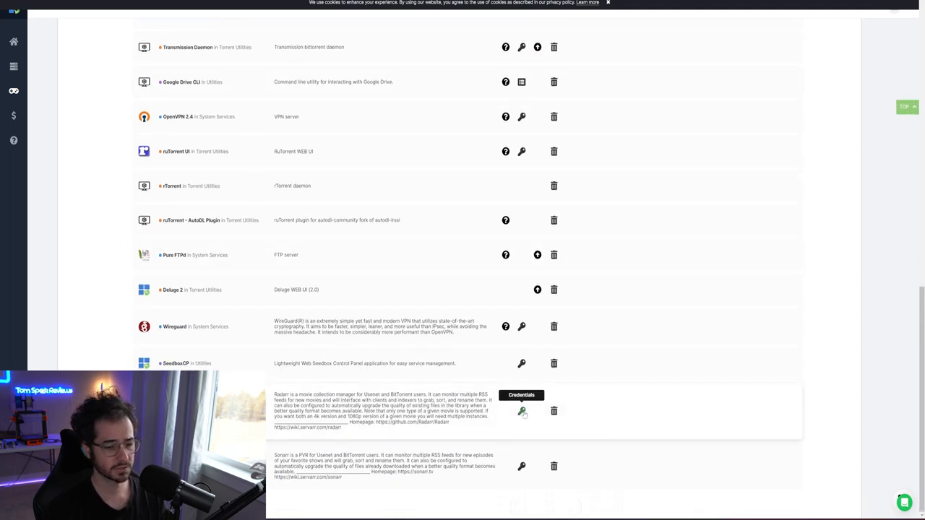
click(521, 411)
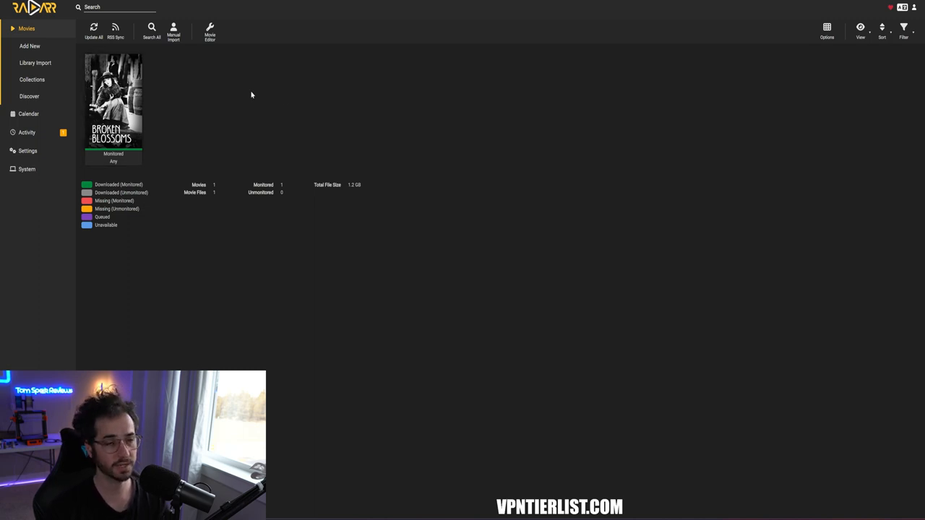
mouse_move(584, 45)
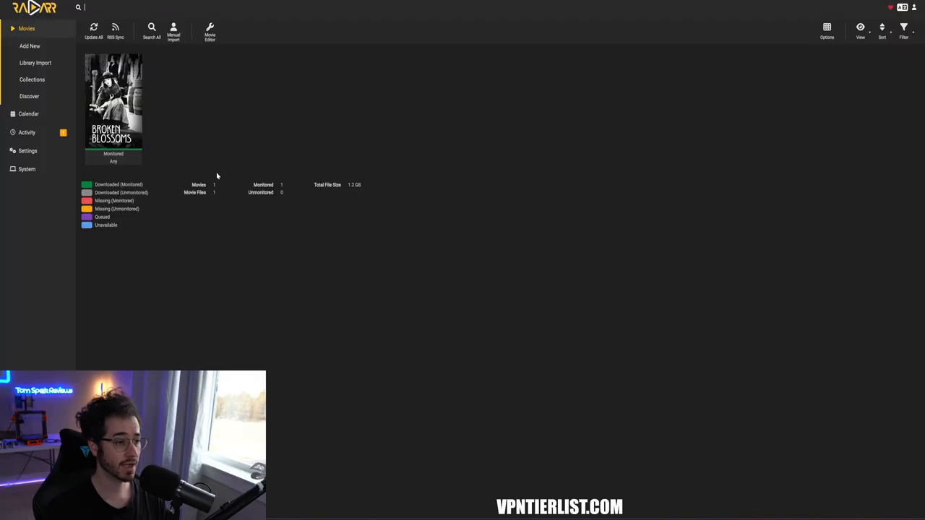
Go to Radarr's Indexers settings where Jackett is already listed
click(27, 151)
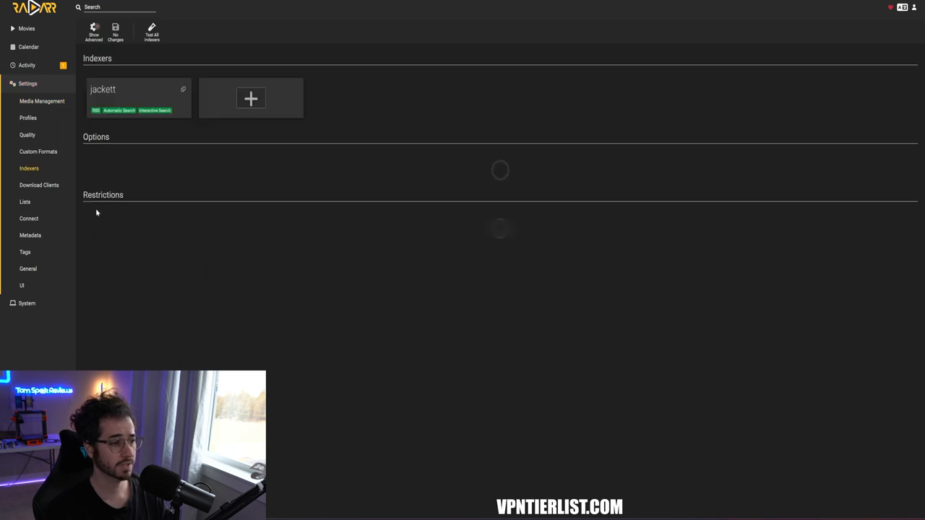
Add a Torznab indexer named yts, test its connection and save it
click(251, 99)
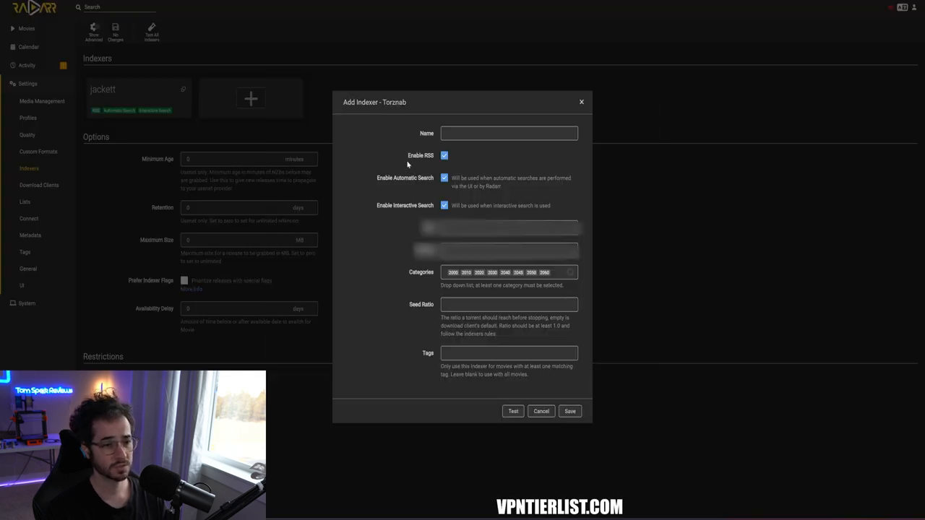
text(y)
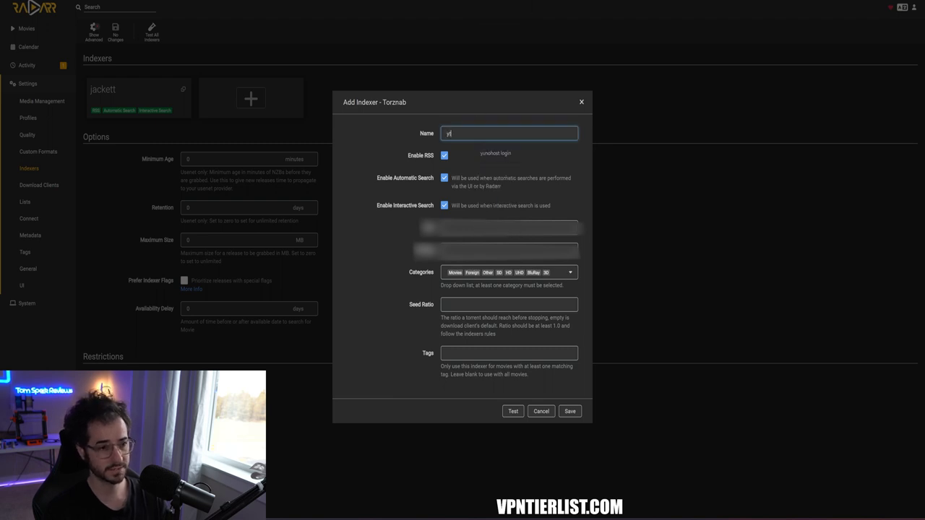
text(ts)
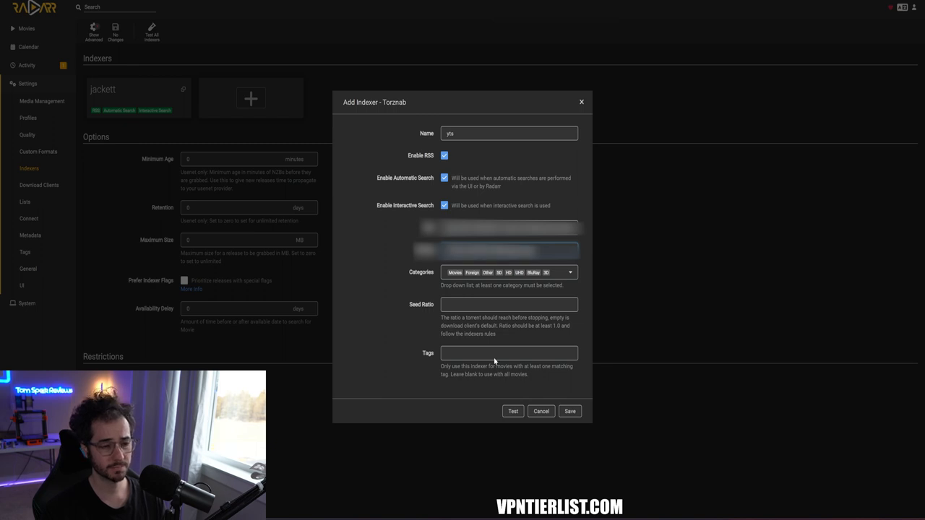
click(513, 411)
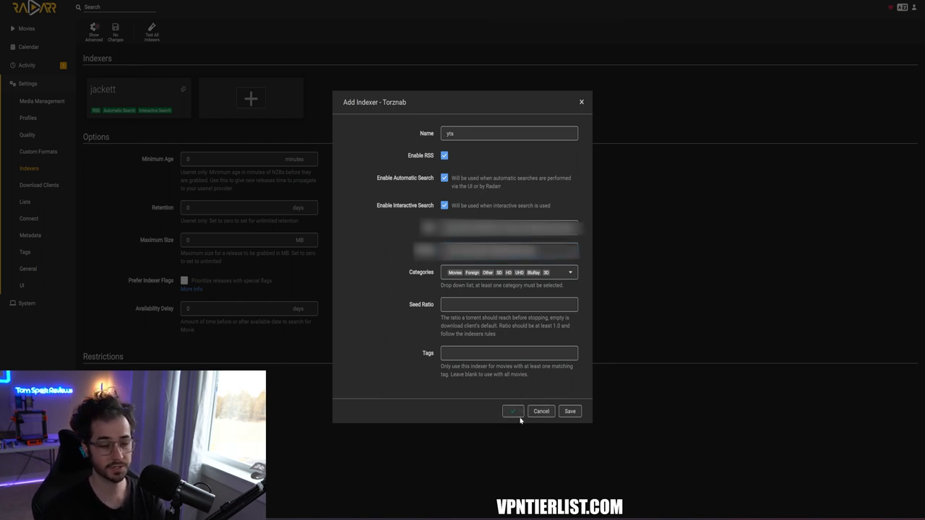
click(570, 411)
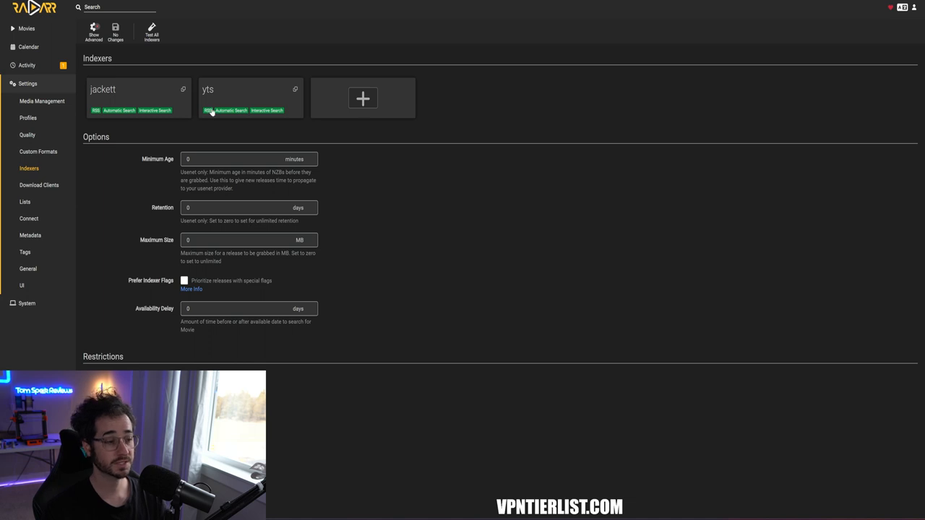
mouse_move(185, 92)
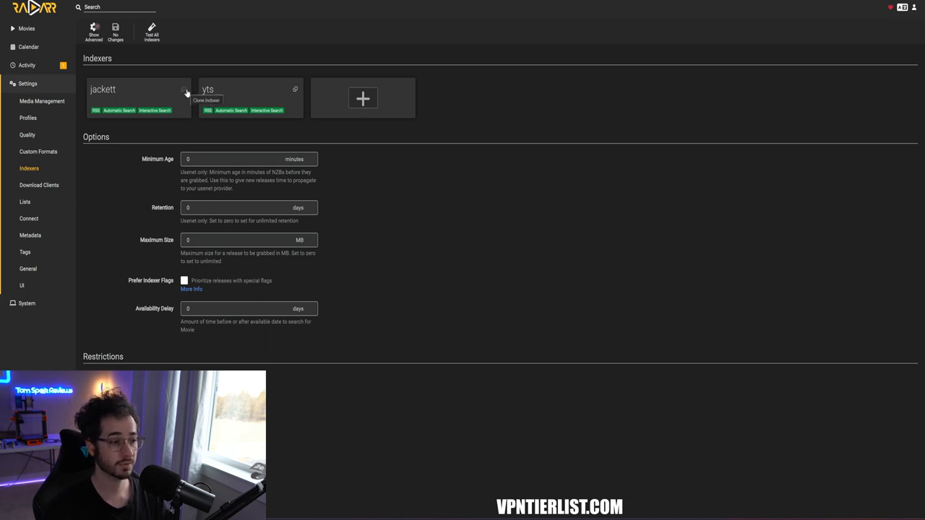
mouse_move(82, 17)
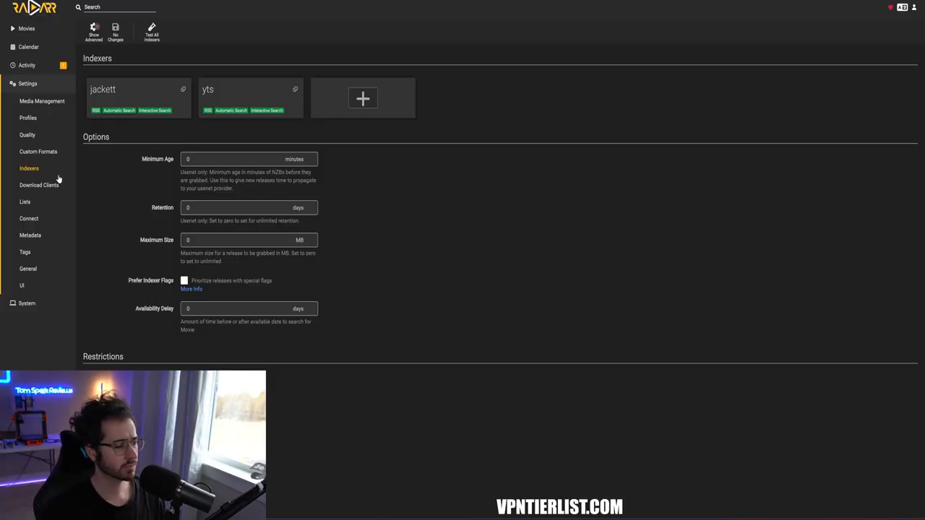
View the Download Clients settings and inspect the delugey client pointing to localhost port 8112
click(39, 185)
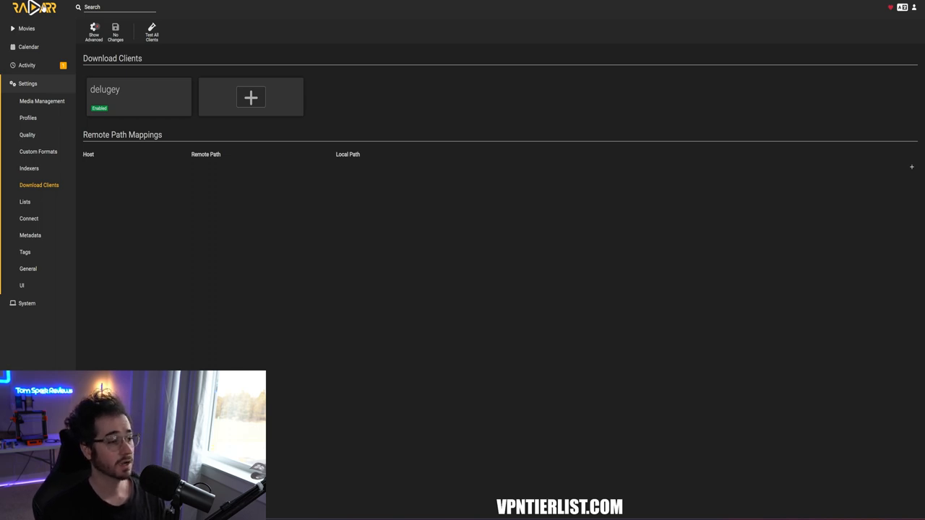
mouse_move(143, 104)
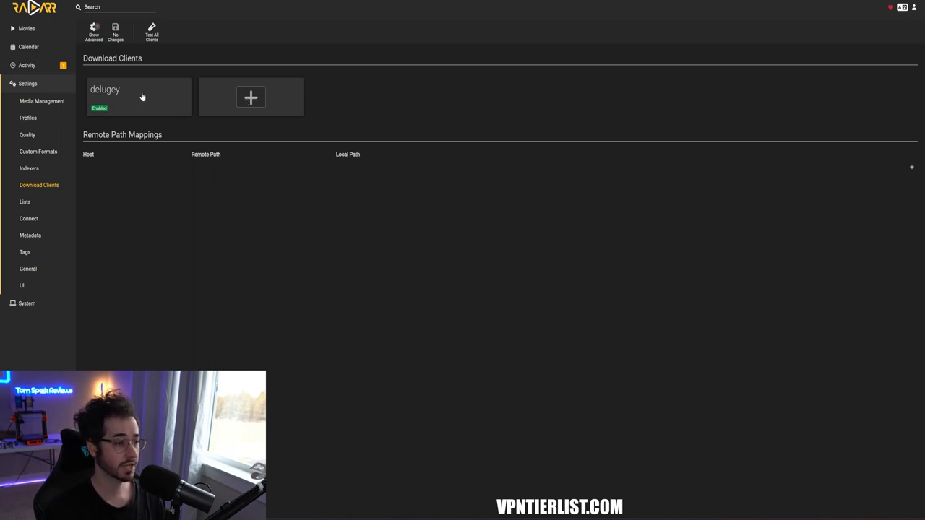
mouse_move(262, 96)
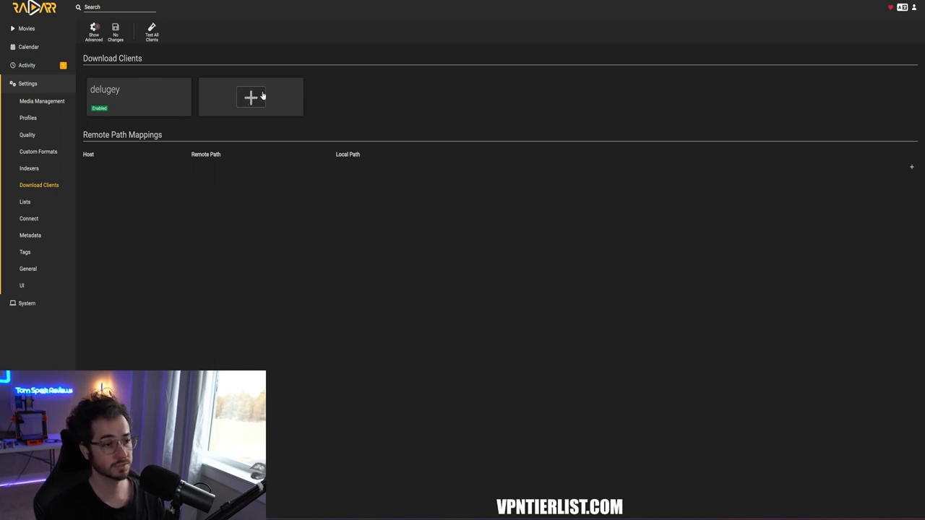
click(252, 97)
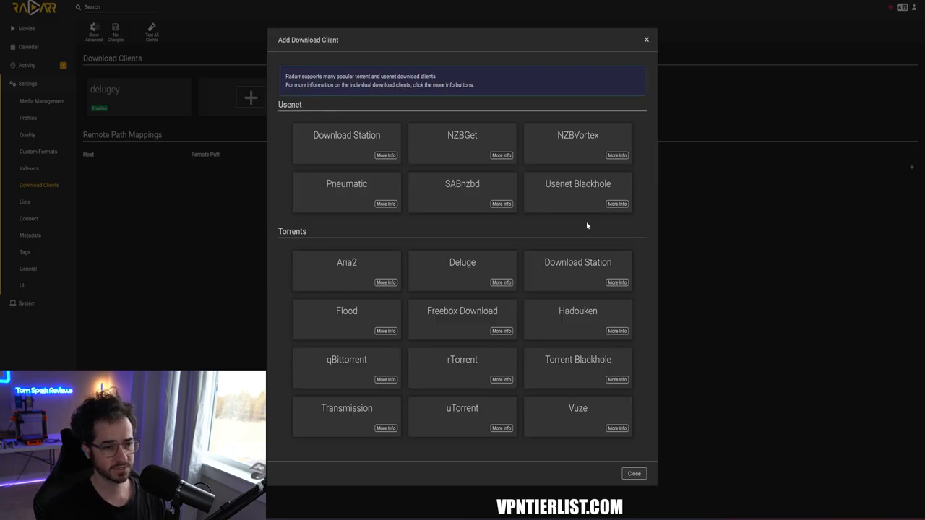
click(463, 271)
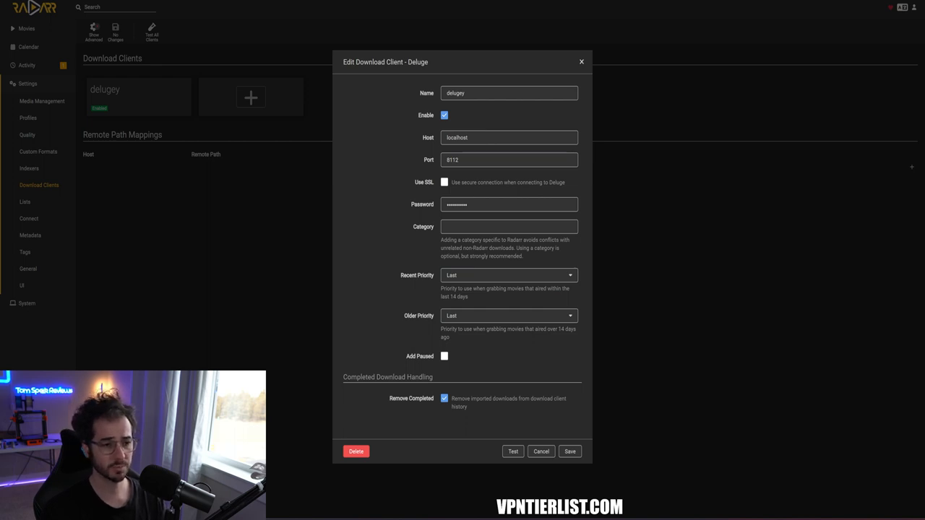
click(540, 451)
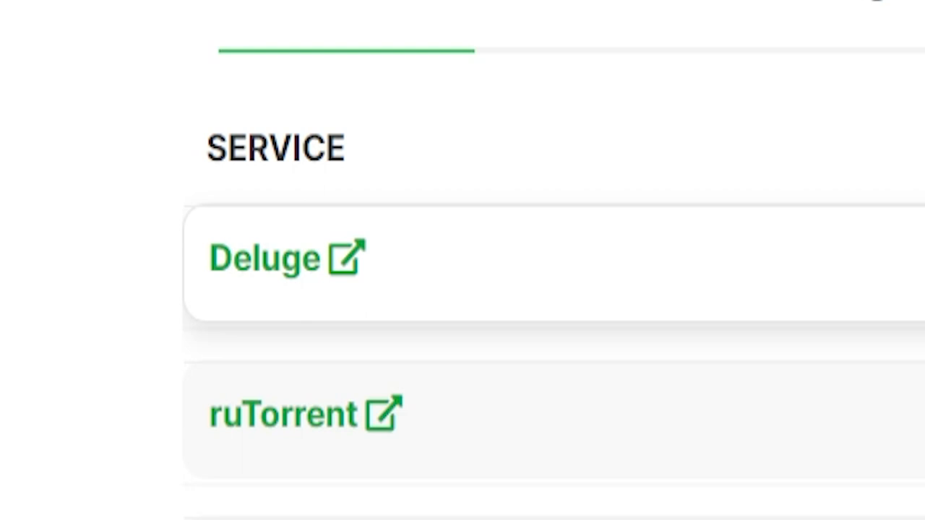
Launch the Deluge web interface from the seedbox services list
click(263, 259)
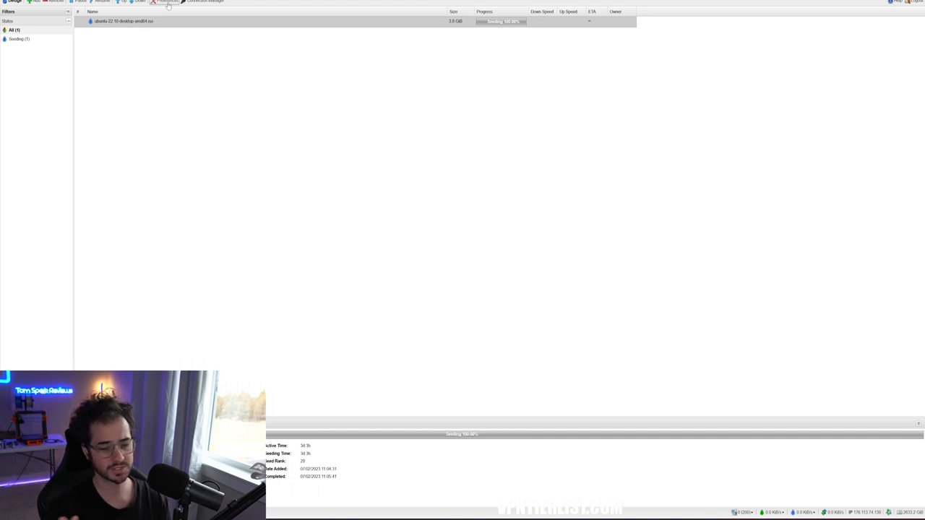
Bring up Deluge Preferences on the Proxy page for SOCKS5 Auth configuration
click(168, 1)
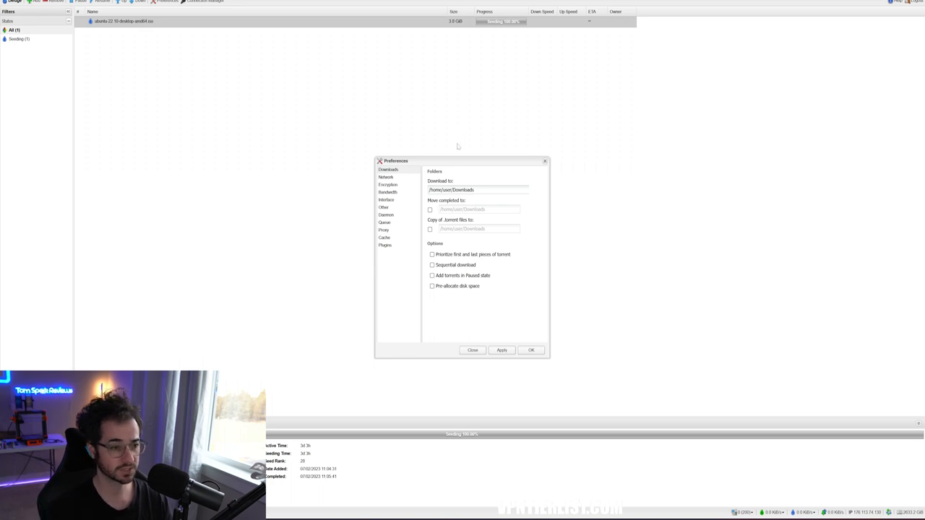
click(385, 230)
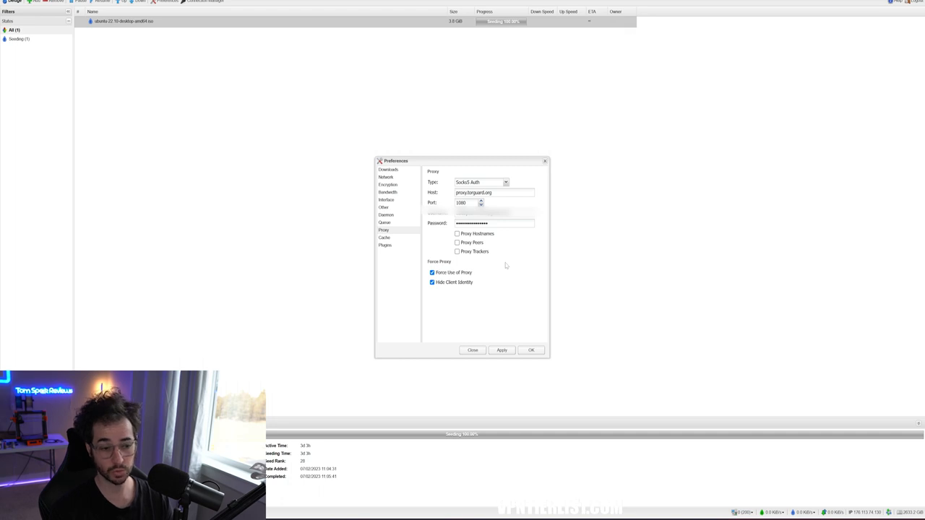
mouse_move(549, 360)
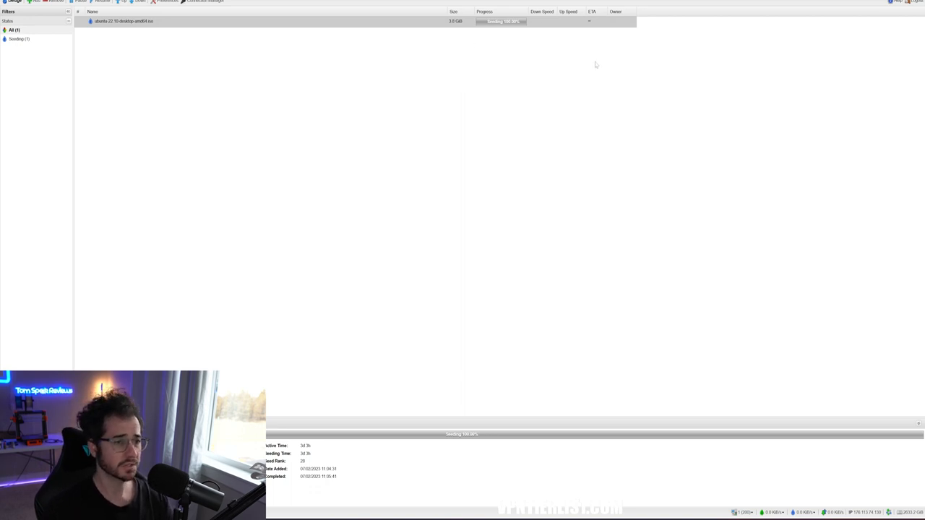
mouse_move(539, 89)
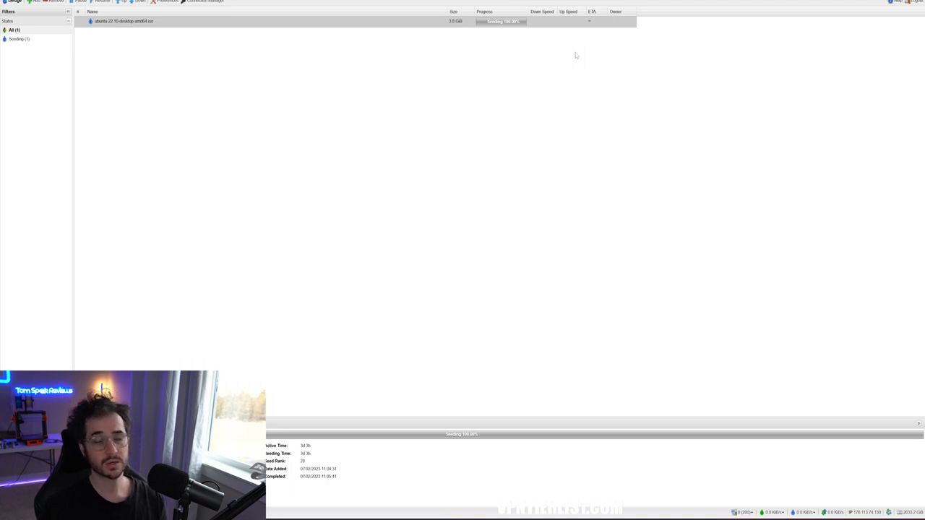
mouse_move(667, 61)
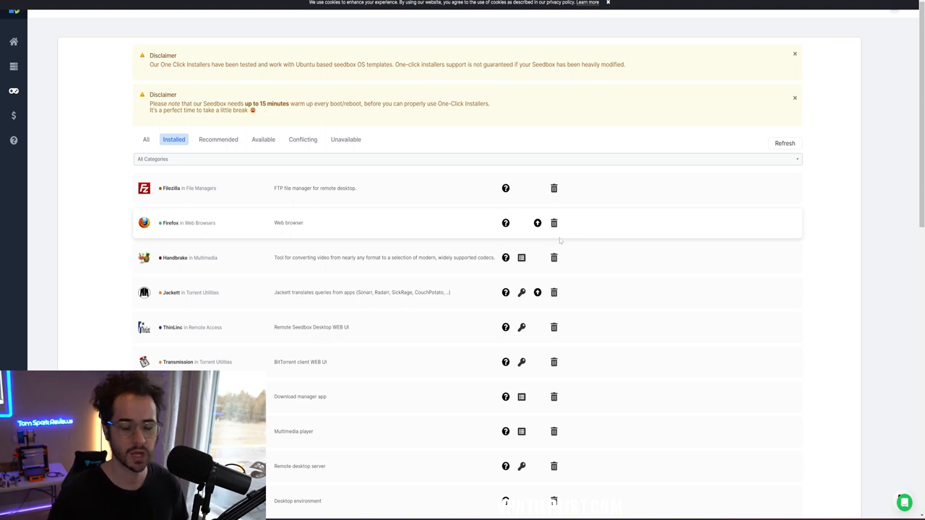
scroll(down, 3)
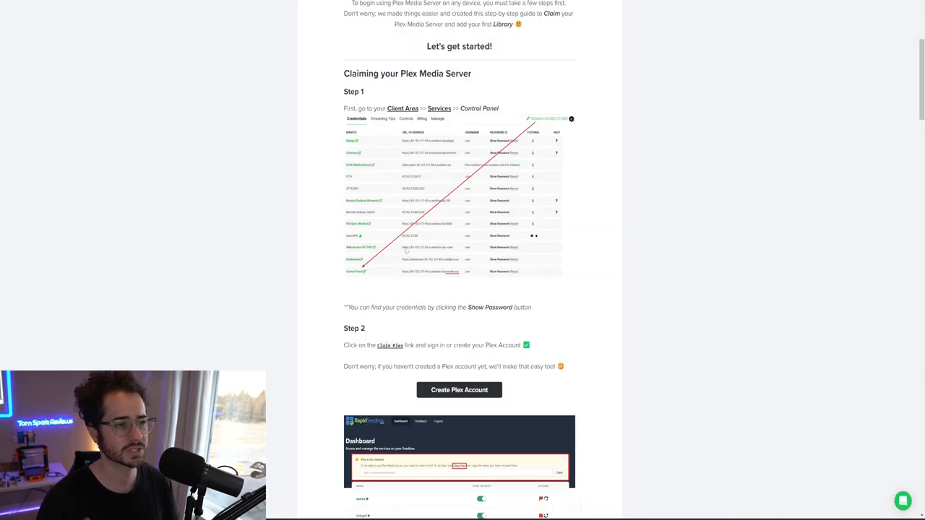
scroll(down, 3)
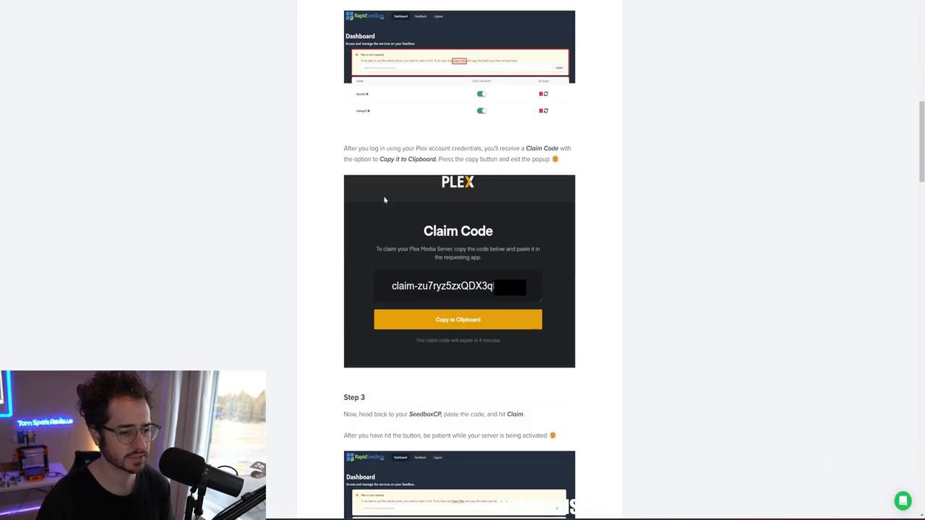
scroll(down, 3)
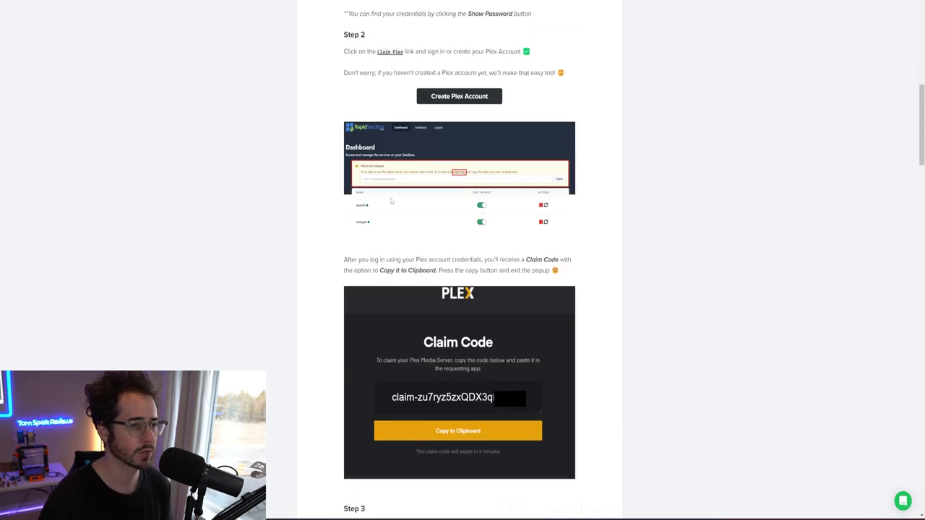
scroll(up, 3)
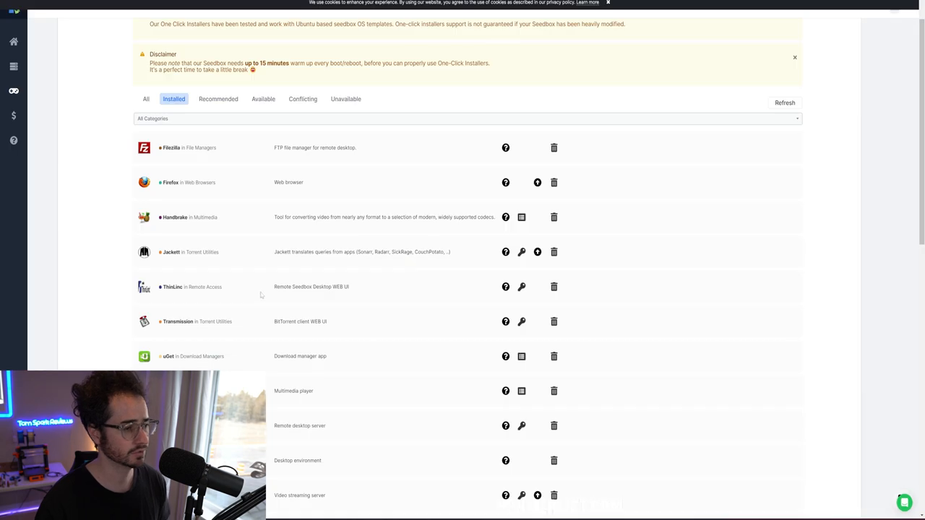
scroll(down, 3)
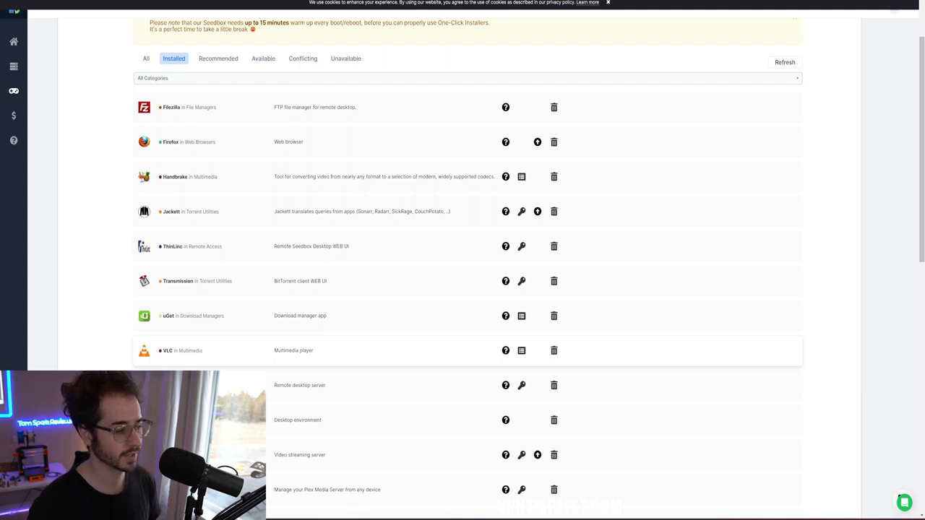
scroll(down, 3)
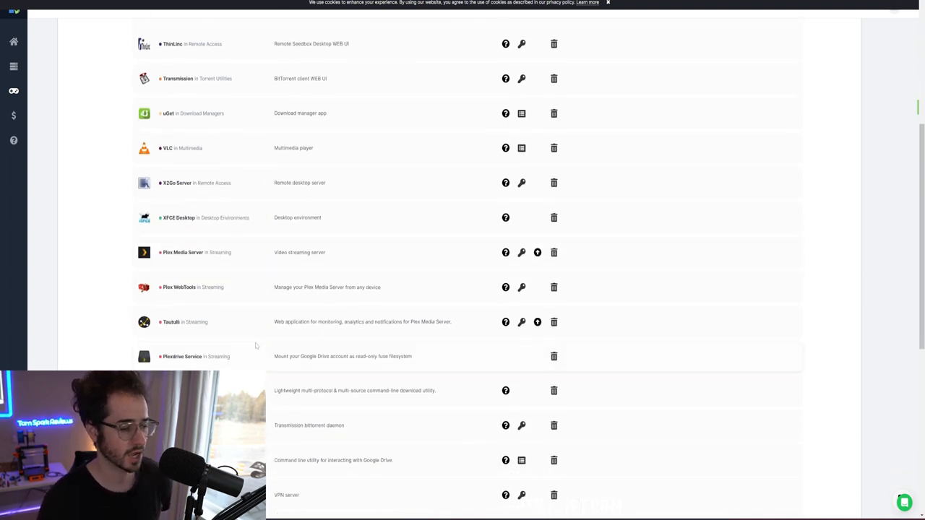
scroll(down, 3)
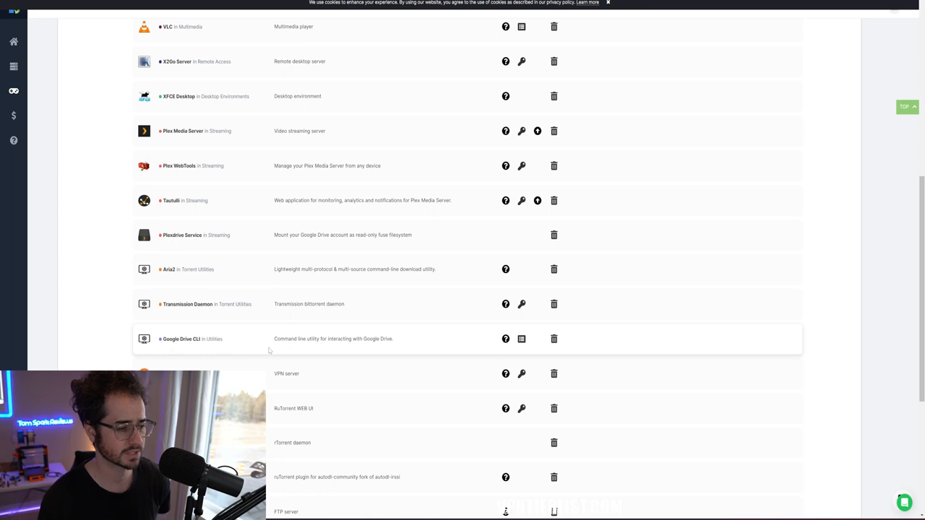
scroll(down, 3)
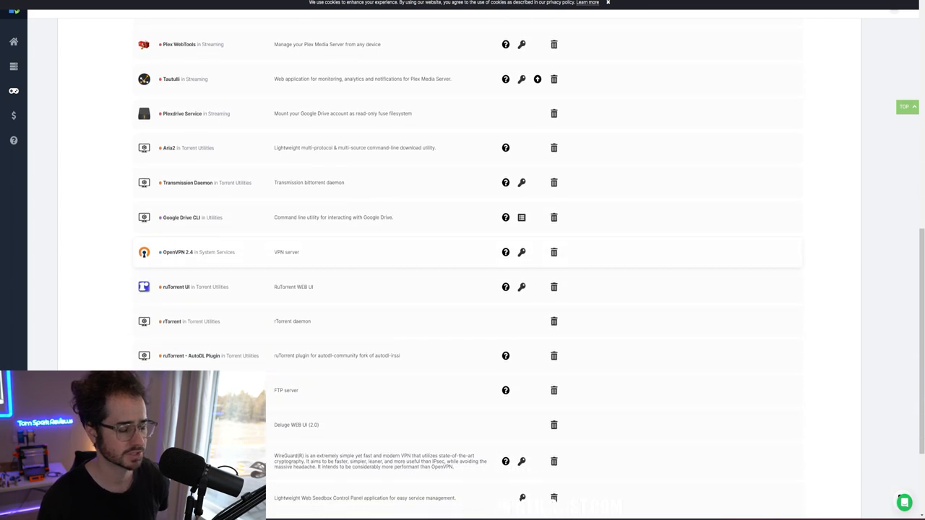
scroll(down, 3)
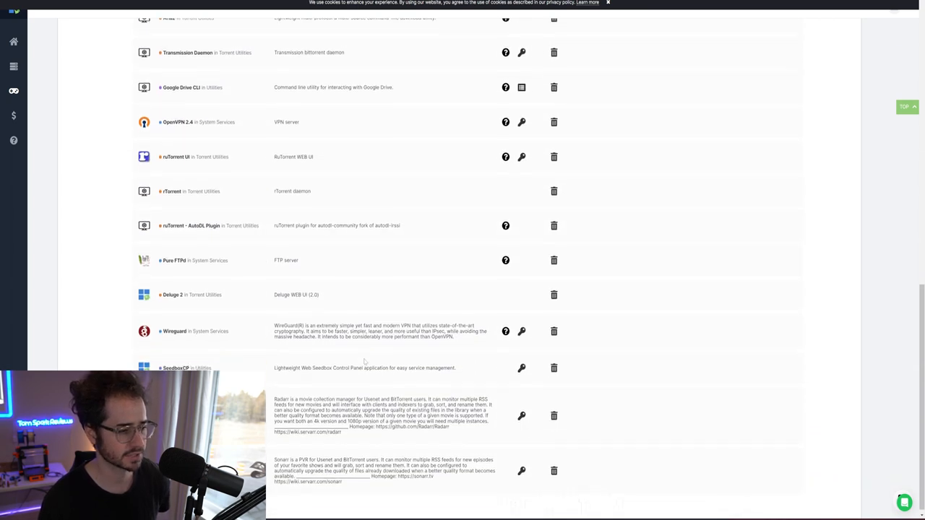
scroll(up, 3)
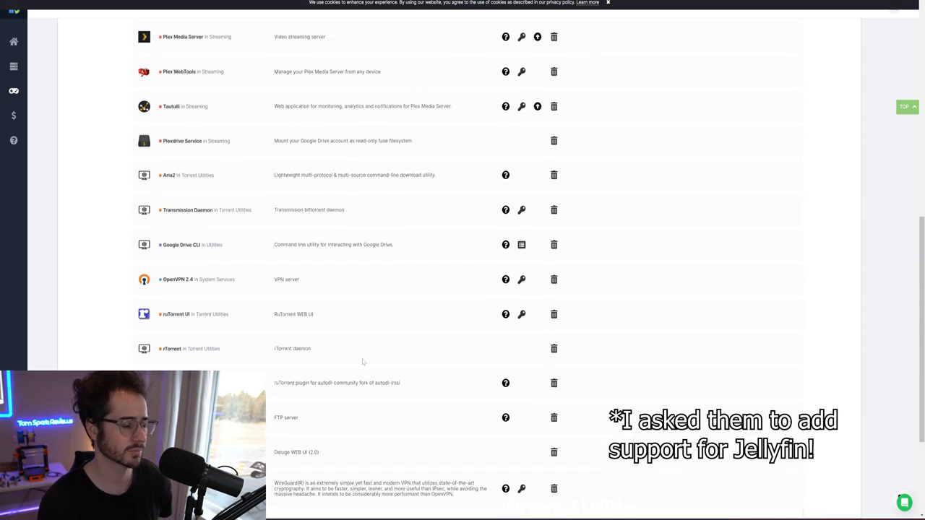
scroll(up, 3)
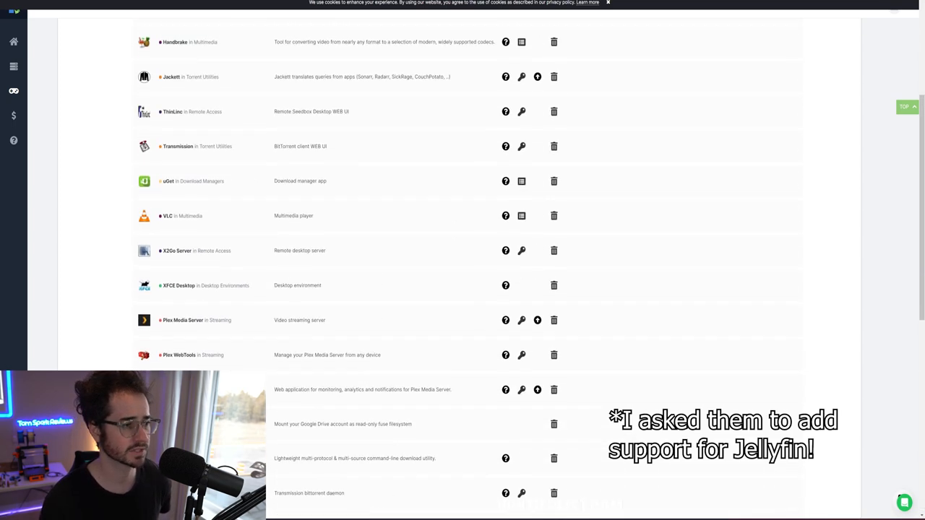